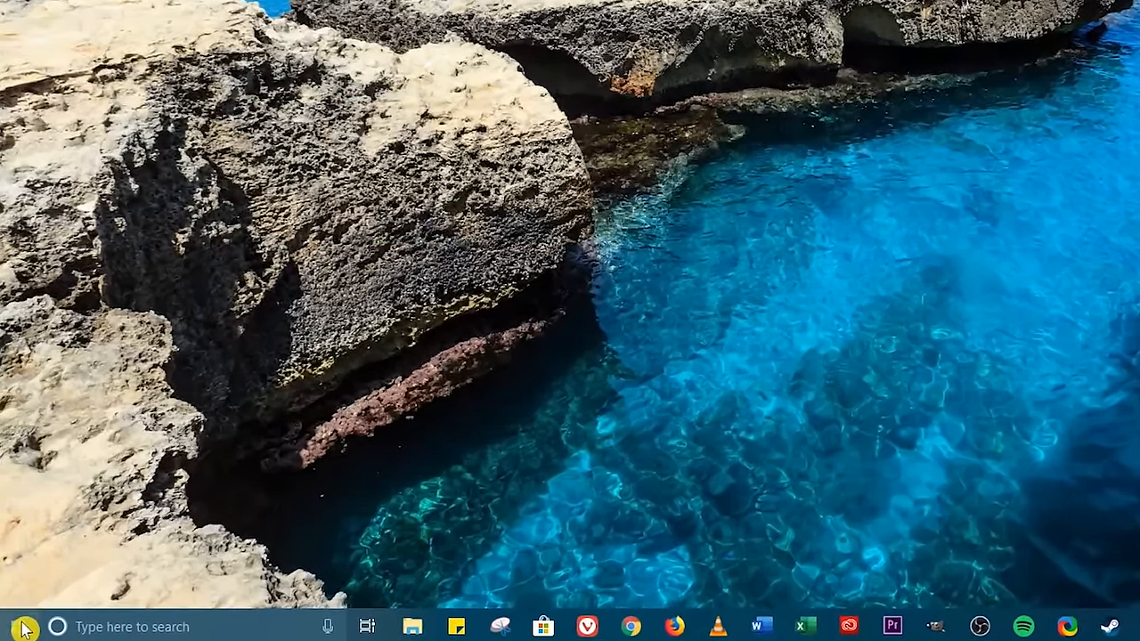
Step: Go from Settings' Power & sleep page to Control Panel's Power Options via Additional power settings
click(18, 626)
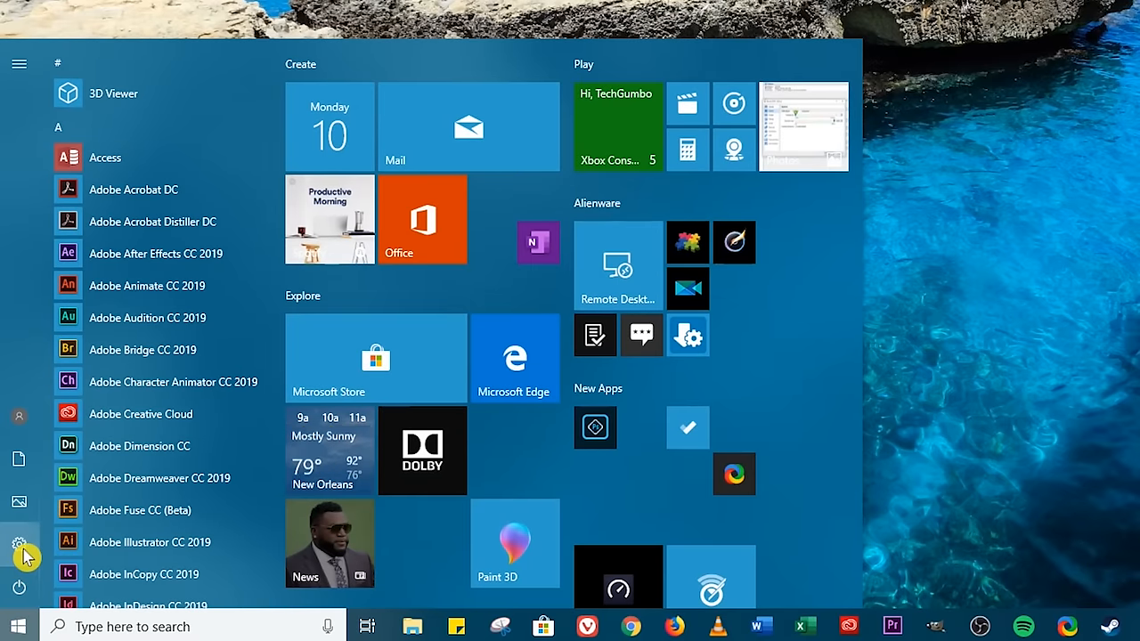
click(19, 542)
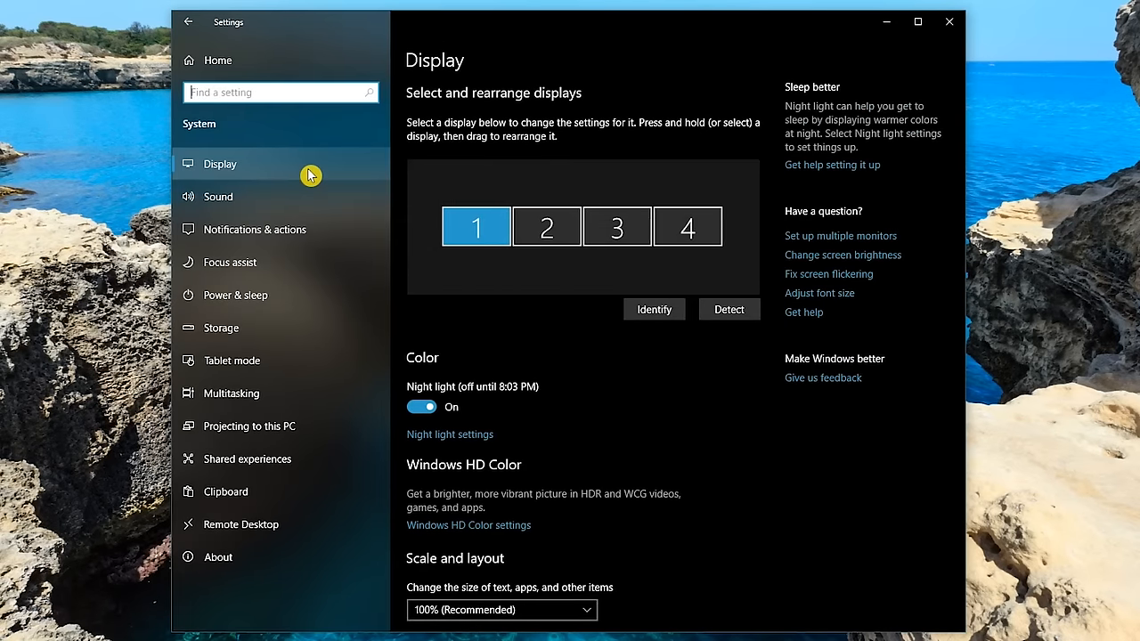
mouse_move(280, 295)
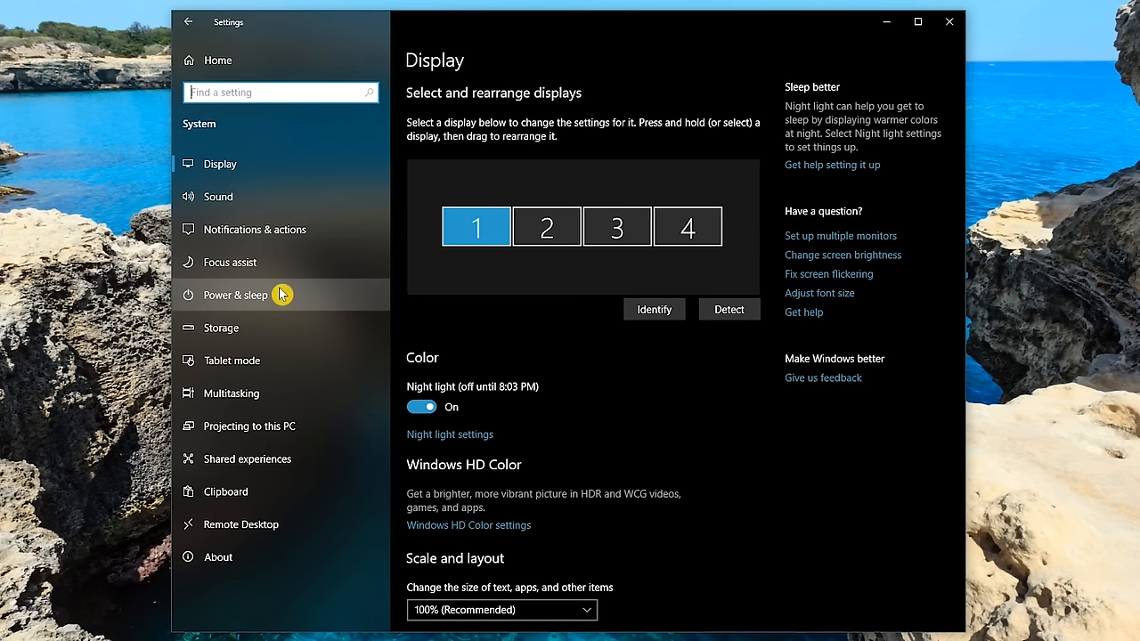
click(236, 294)
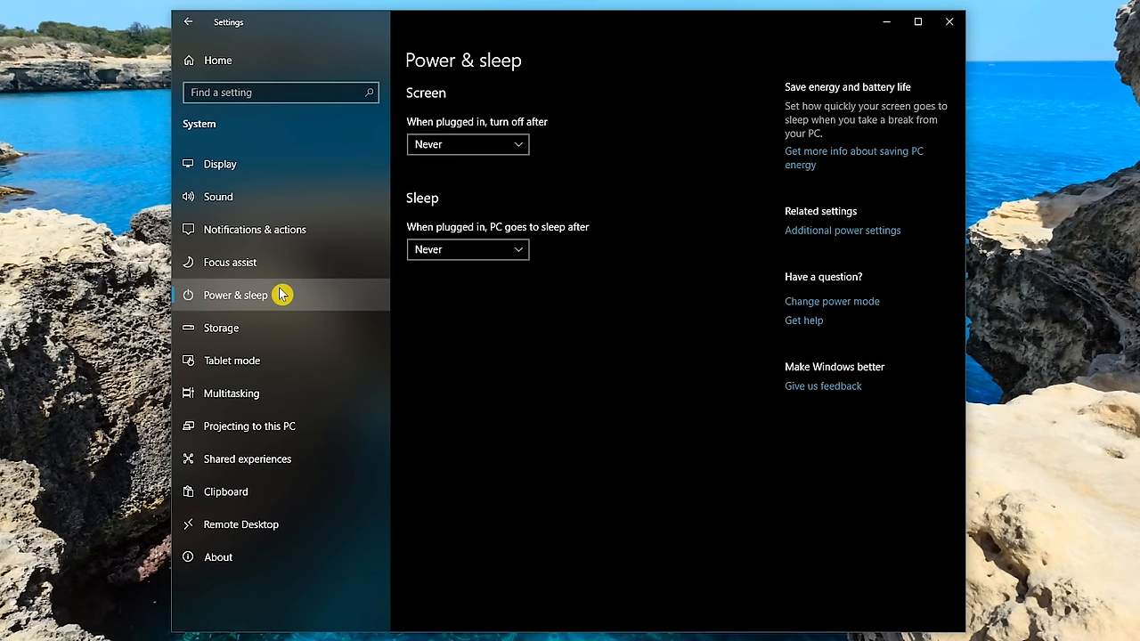
mouse_move(826, 212)
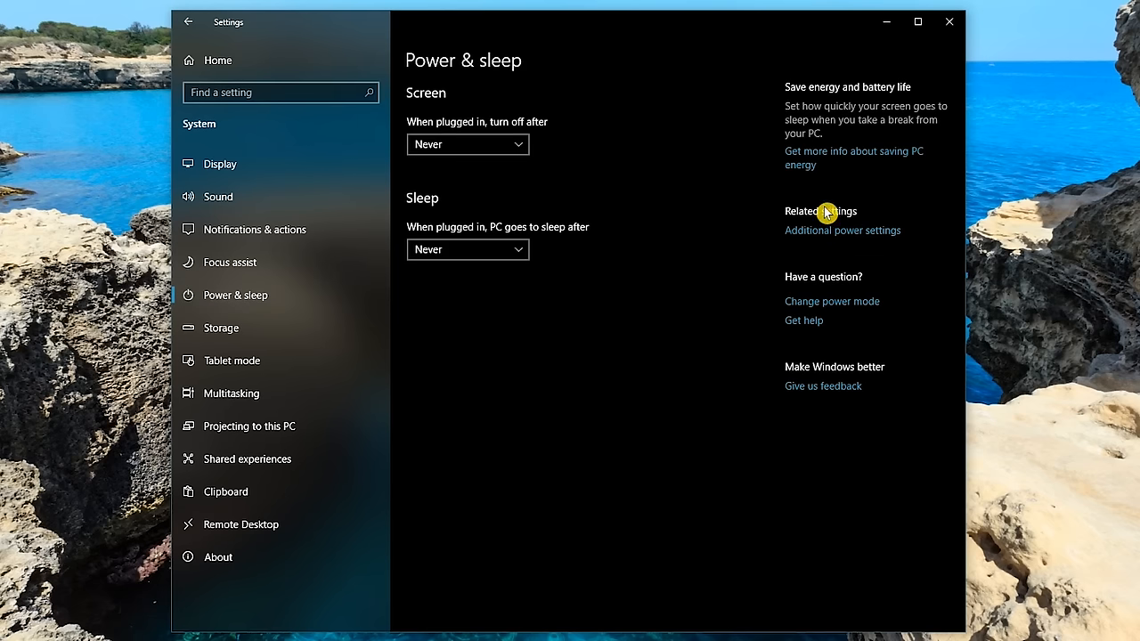
mouse_move(817, 242)
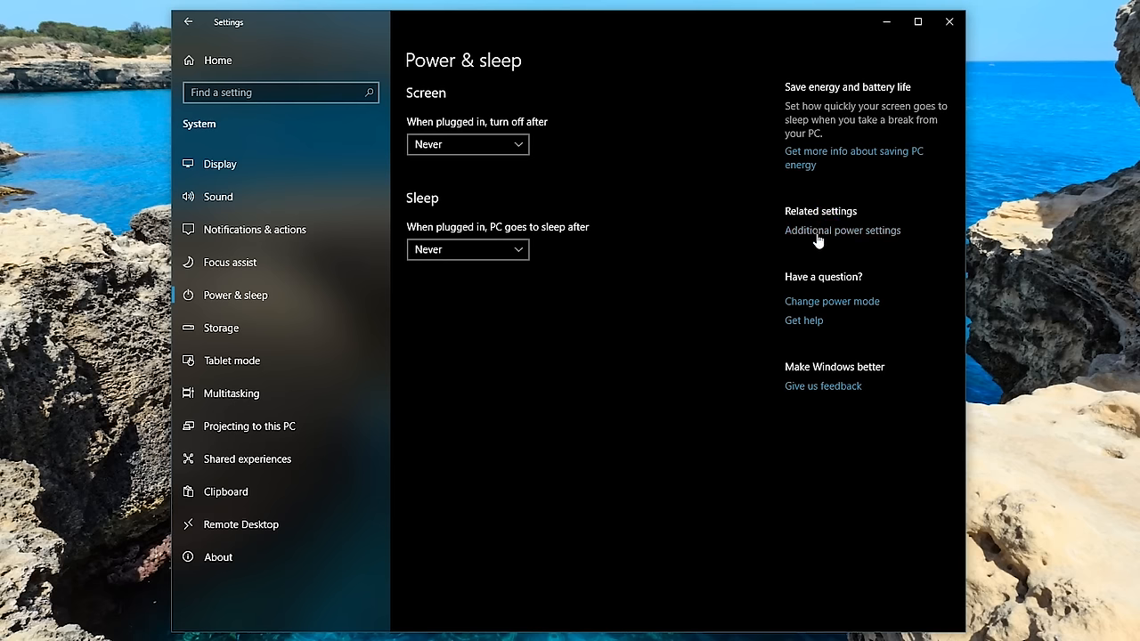
click(841, 230)
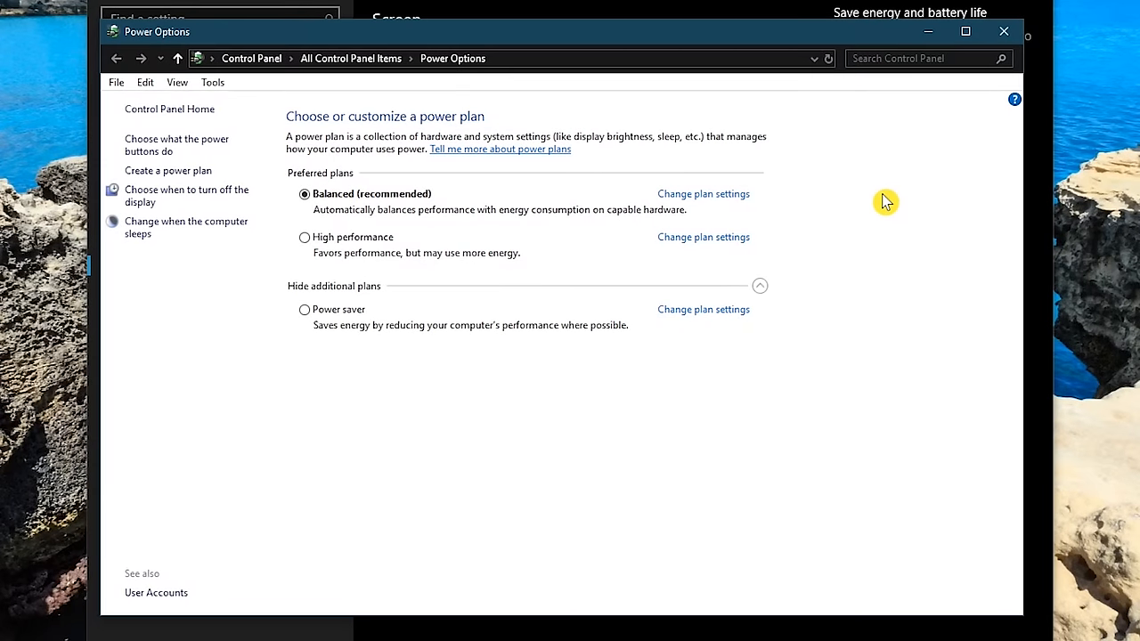
mouse_move(177, 144)
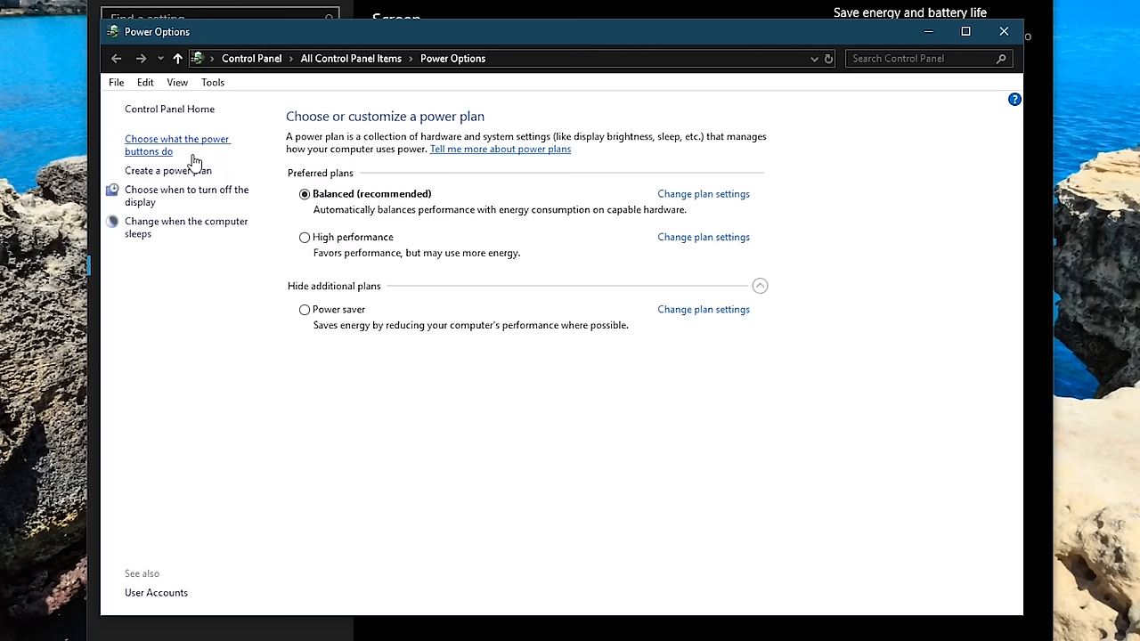
mouse_move(156, 163)
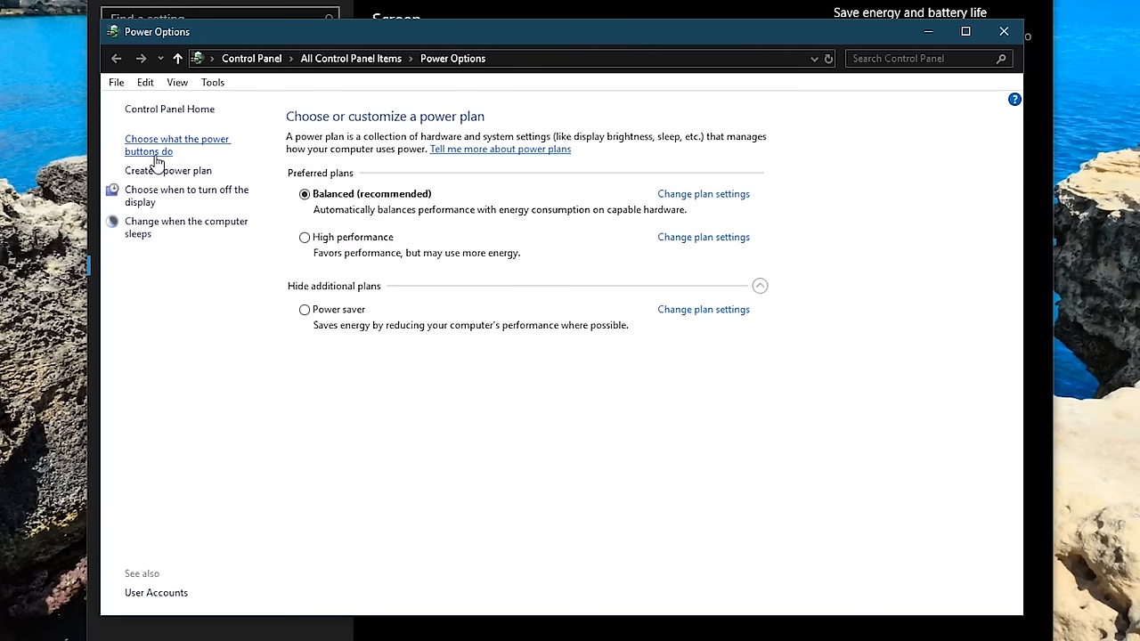
Step: Unlock the power button shutdown settings and uncheck 'Turn on fast startup'
click(177, 145)
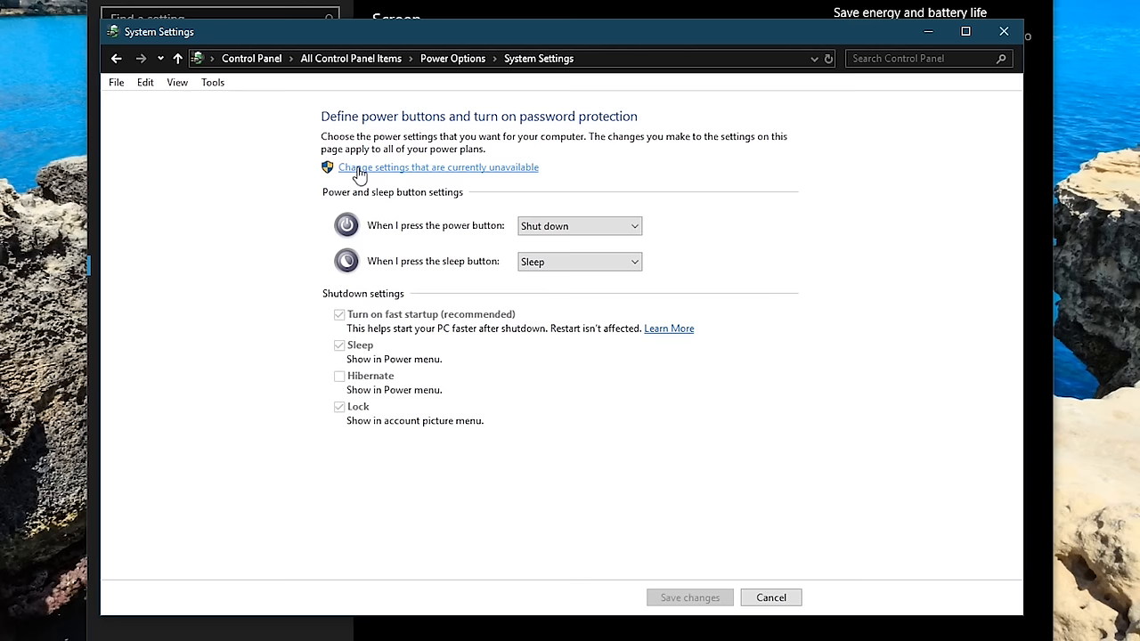
click(440, 167)
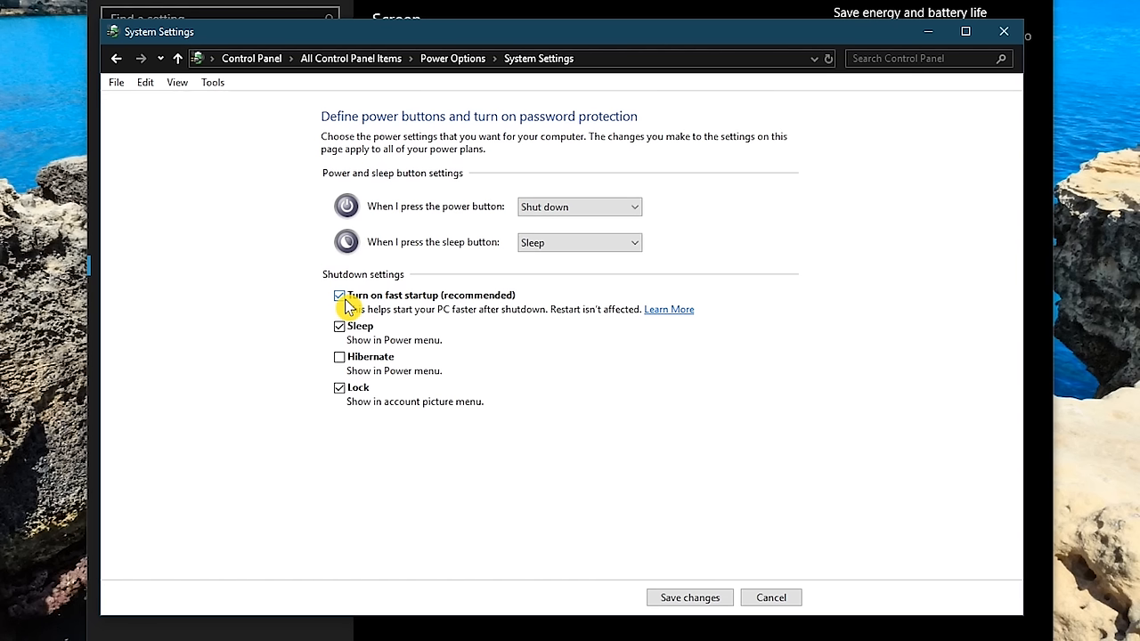
click(339, 295)
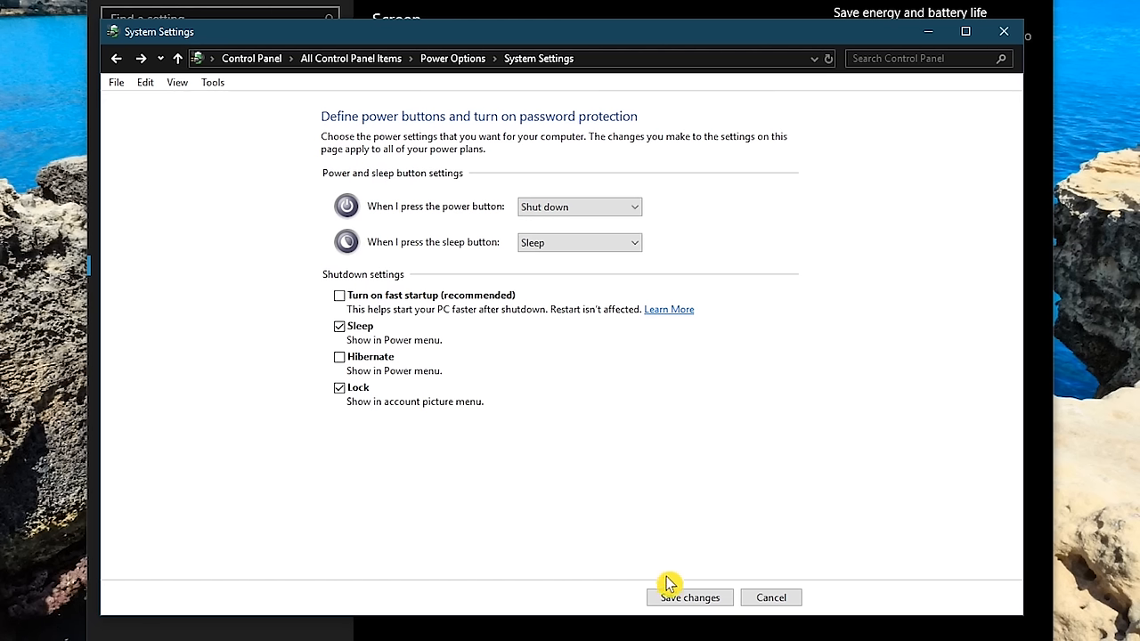
mouse_move(472, 327)
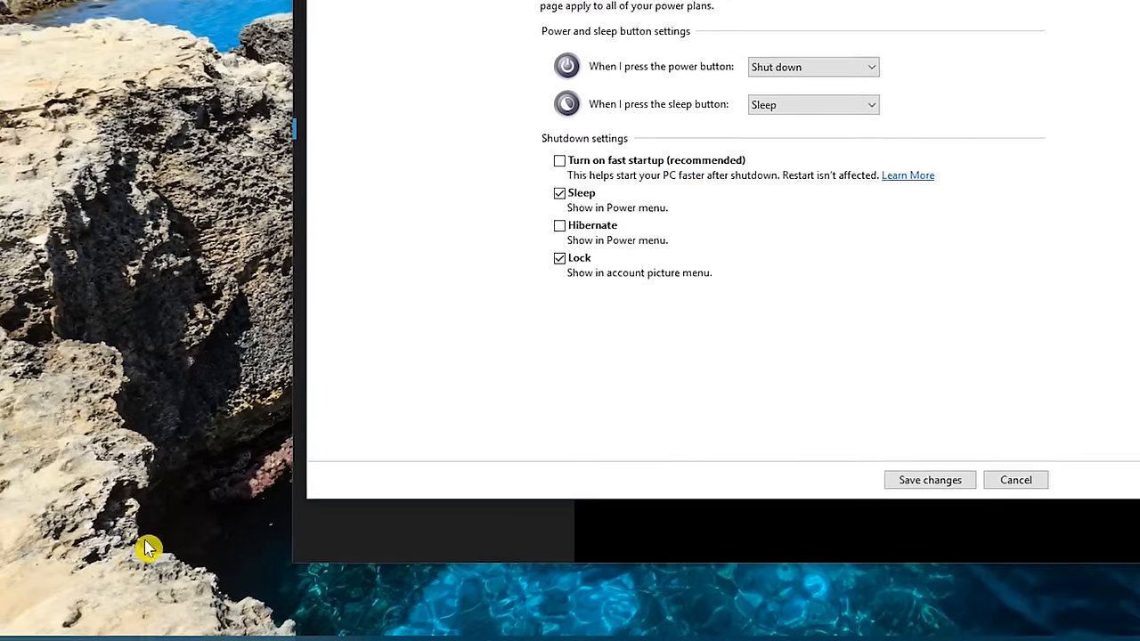
Step: Open Windows PowerShell (Admin) and enter 'powercfg /hibernate on'
right_click(16, 627)
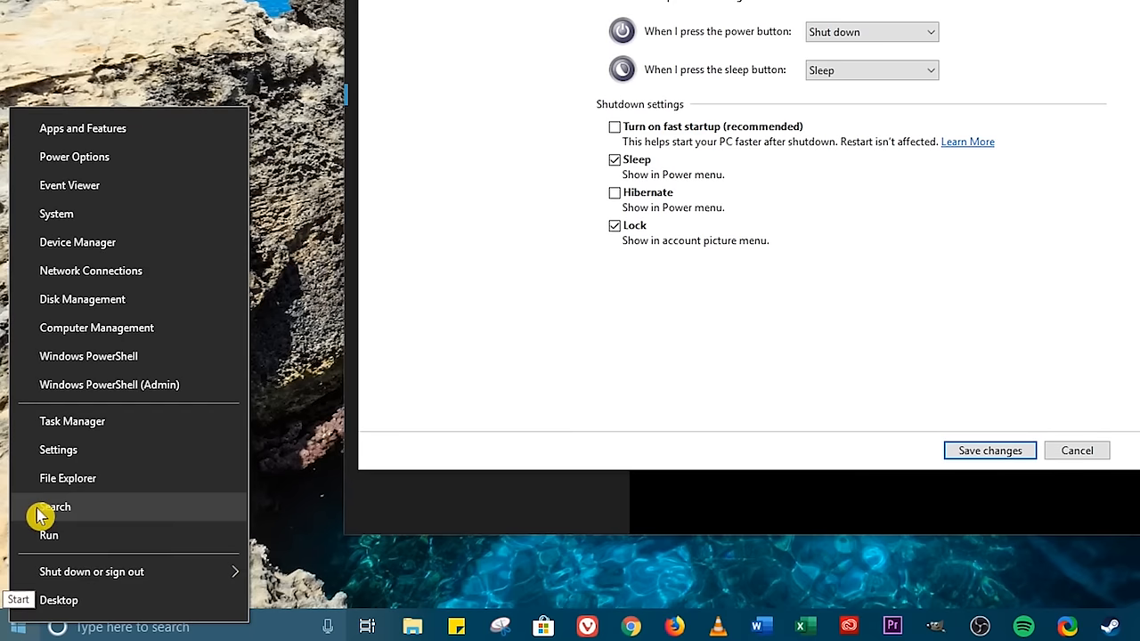
mouse_move(101, 400)
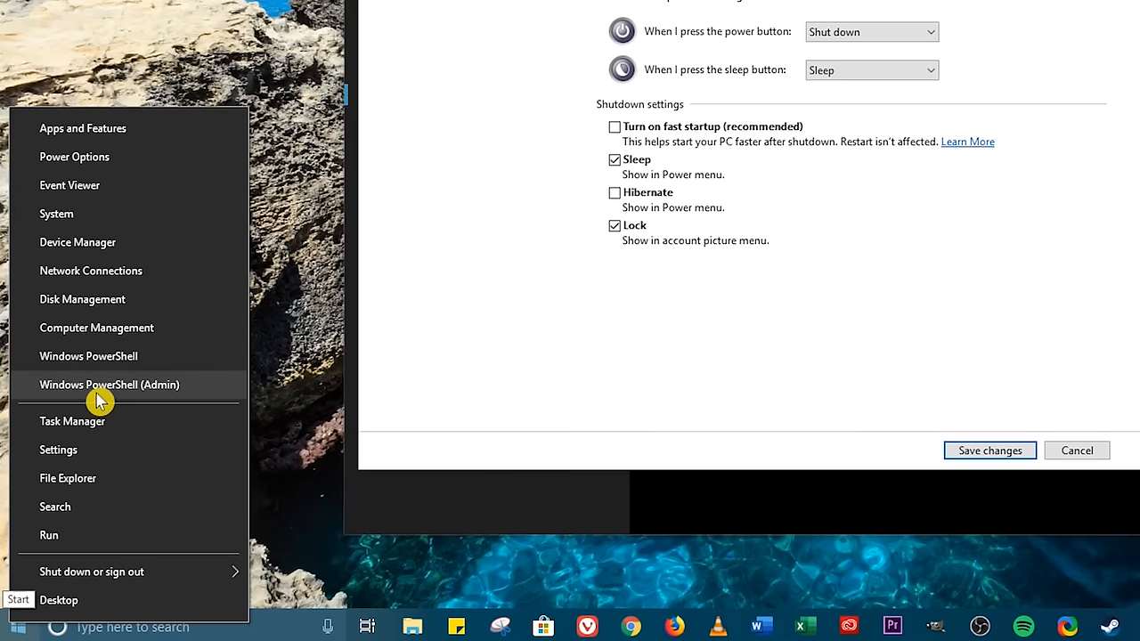
click(109, 385)
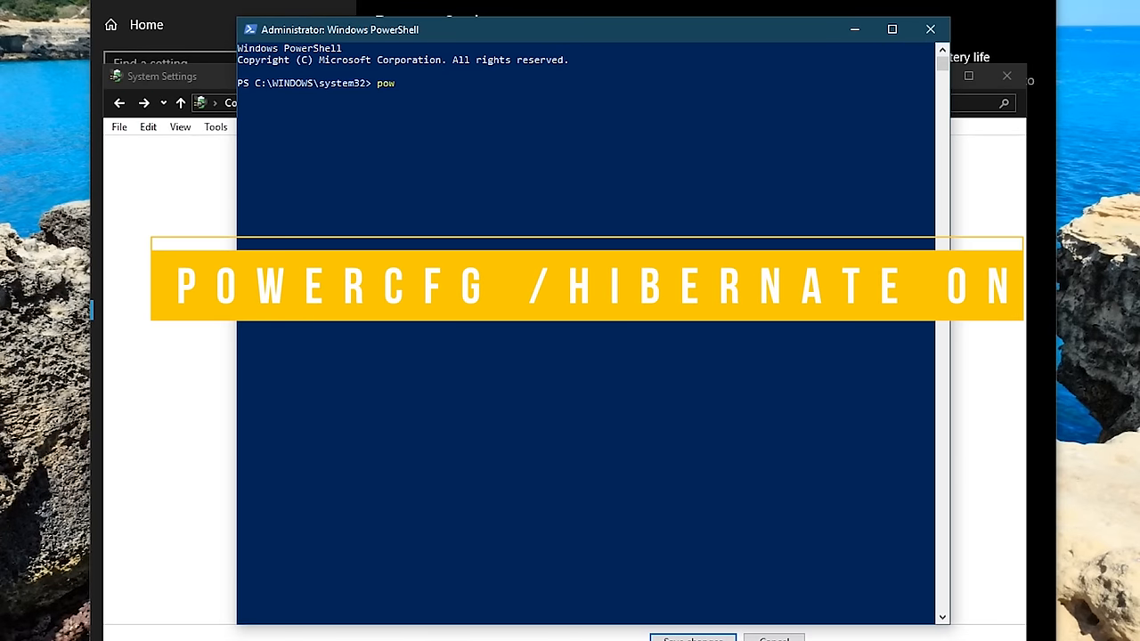
text(ercfg)
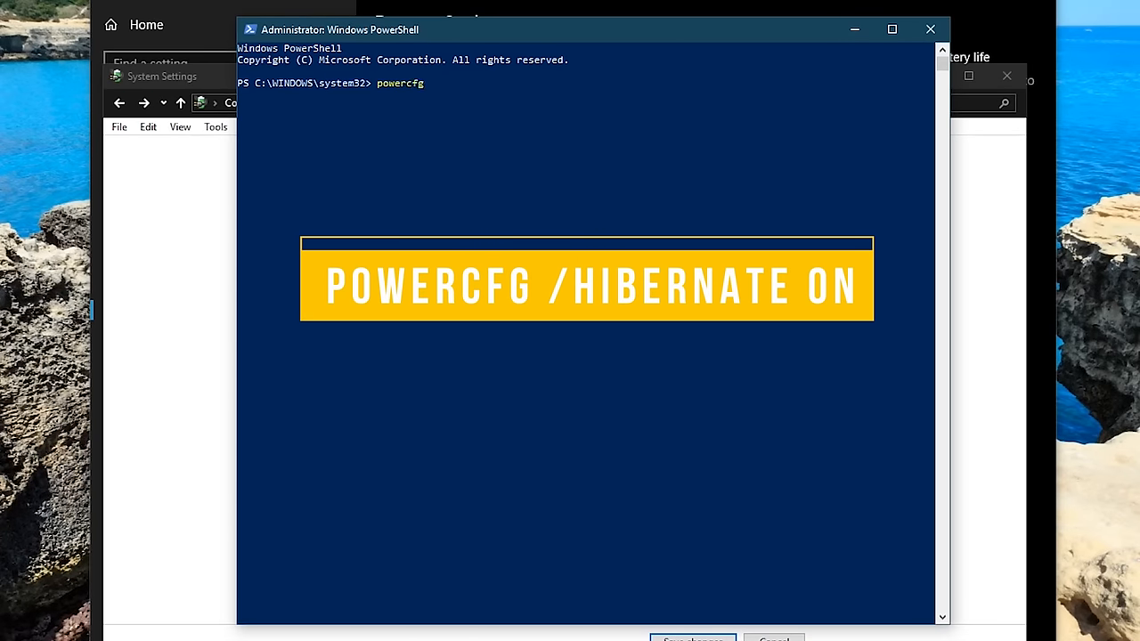
text(/hi)
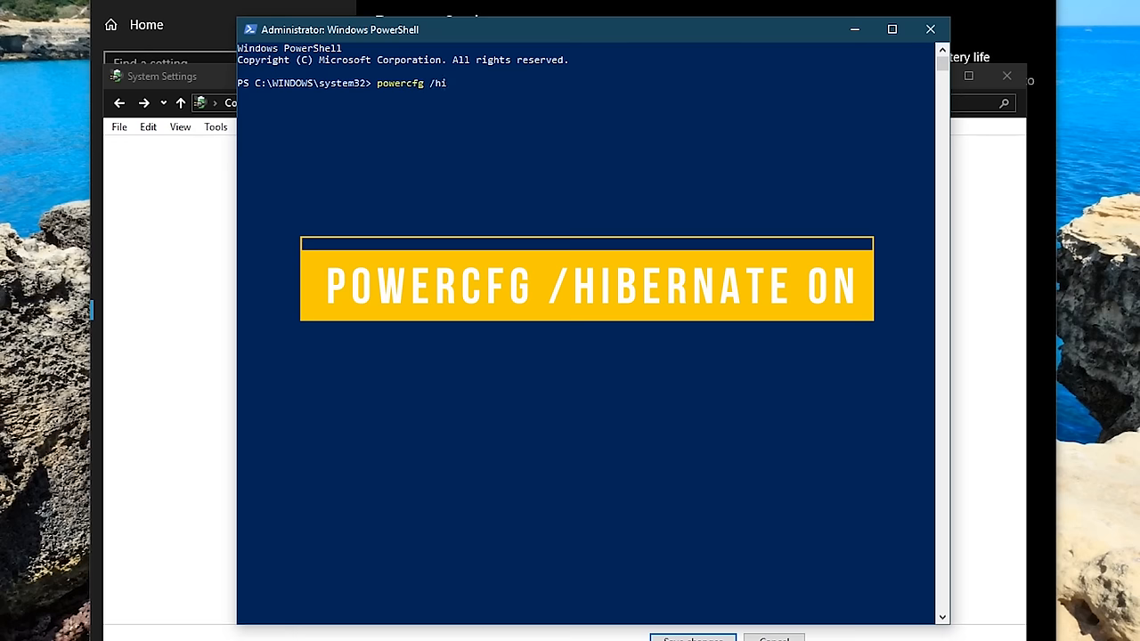
text(bernate)
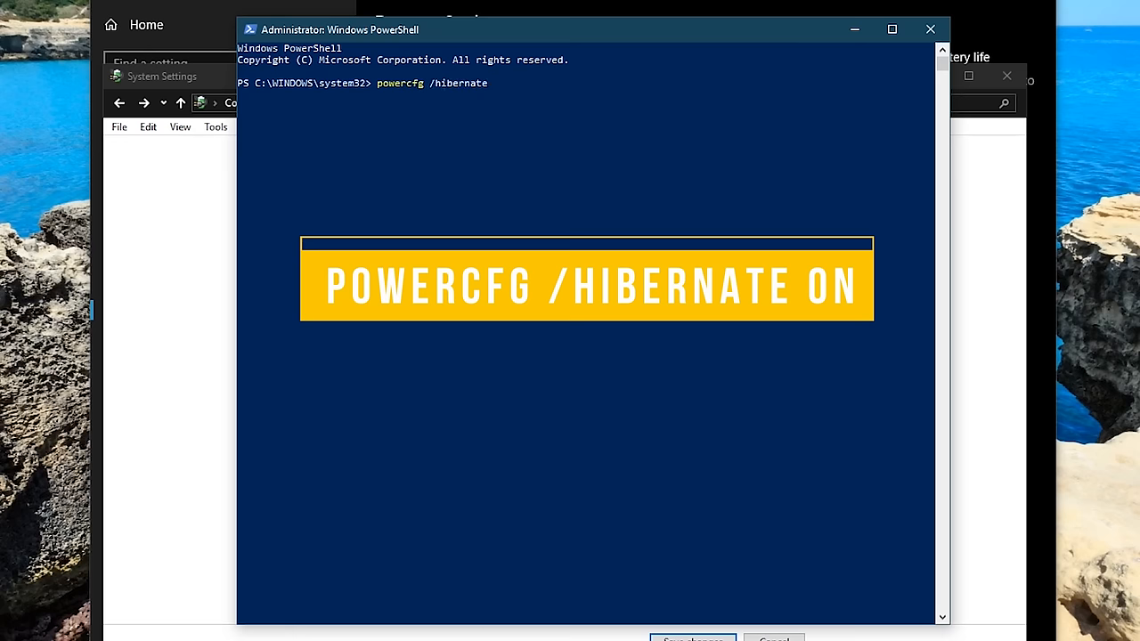
text(on)
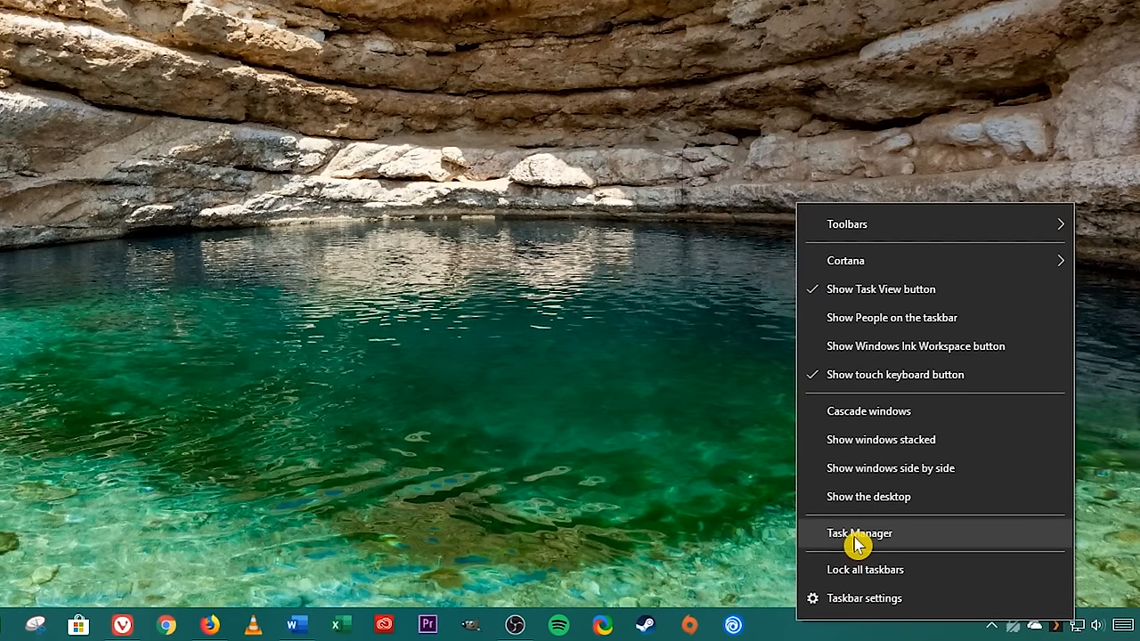
Step: Open Task Manager and show its Startup tab
click(859, 533)
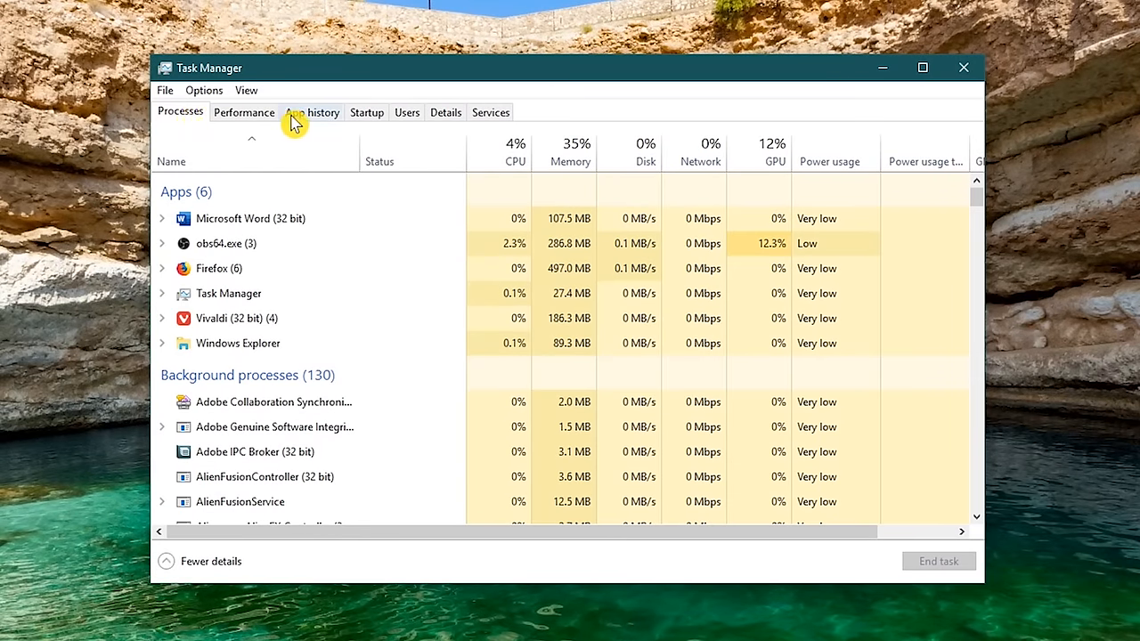
mouse_move(370, 125)
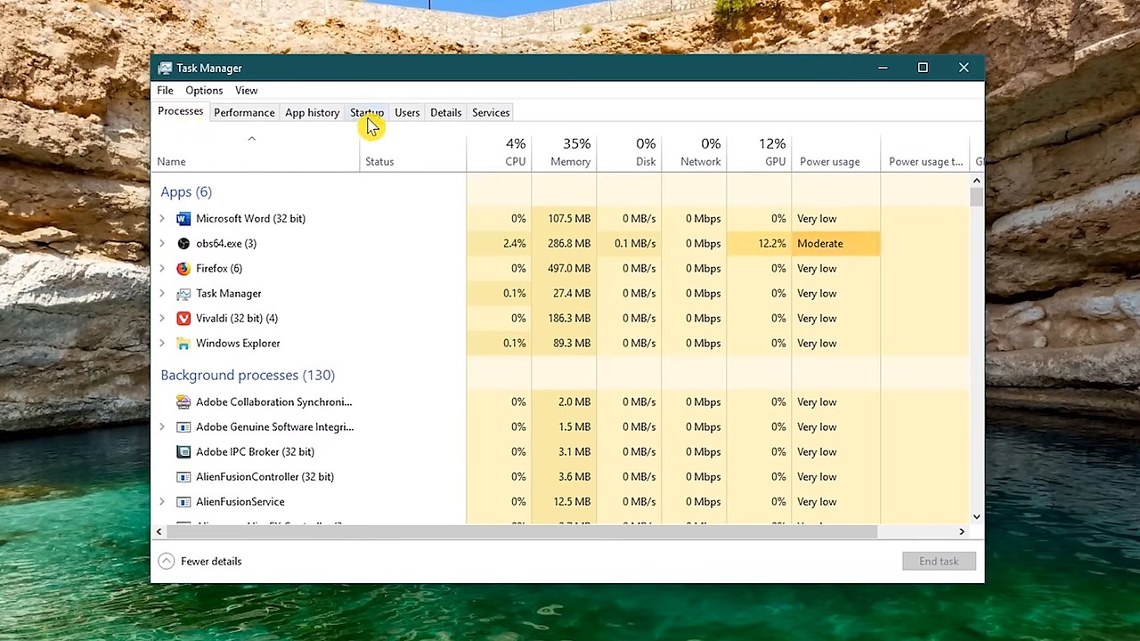
click(366, 112)
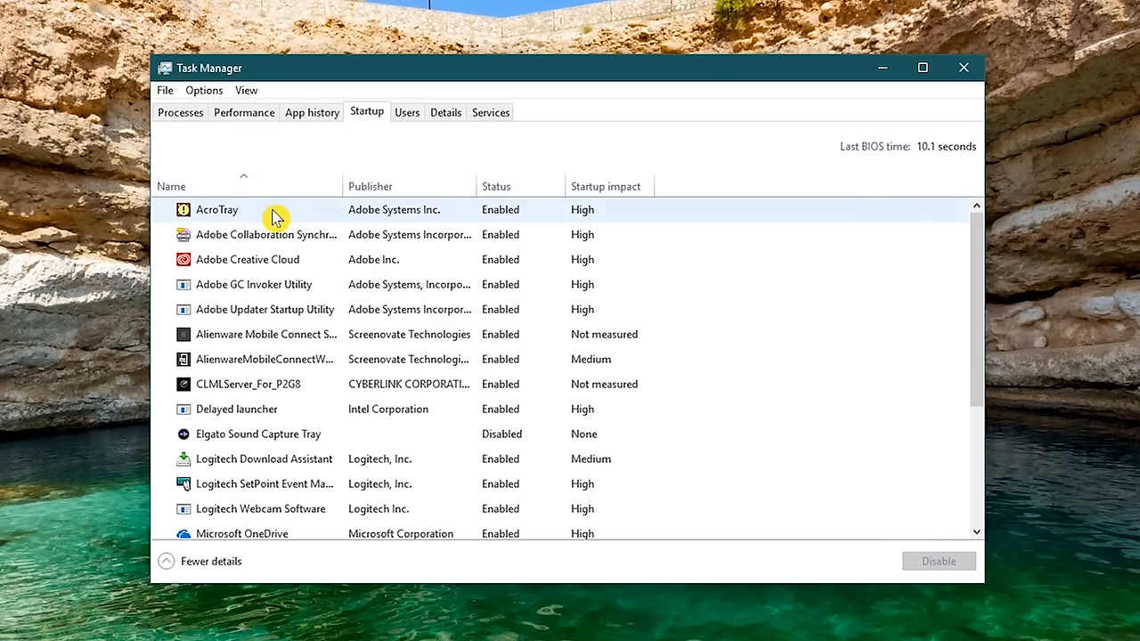
mouse_move(418, 218)
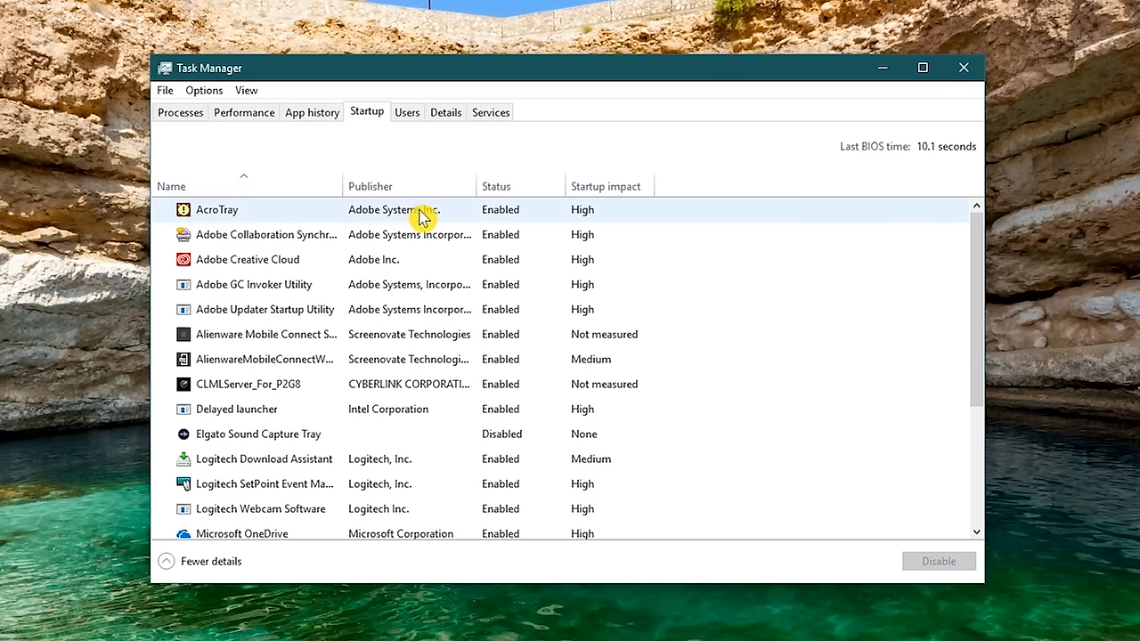
mouse_move(506, 219)
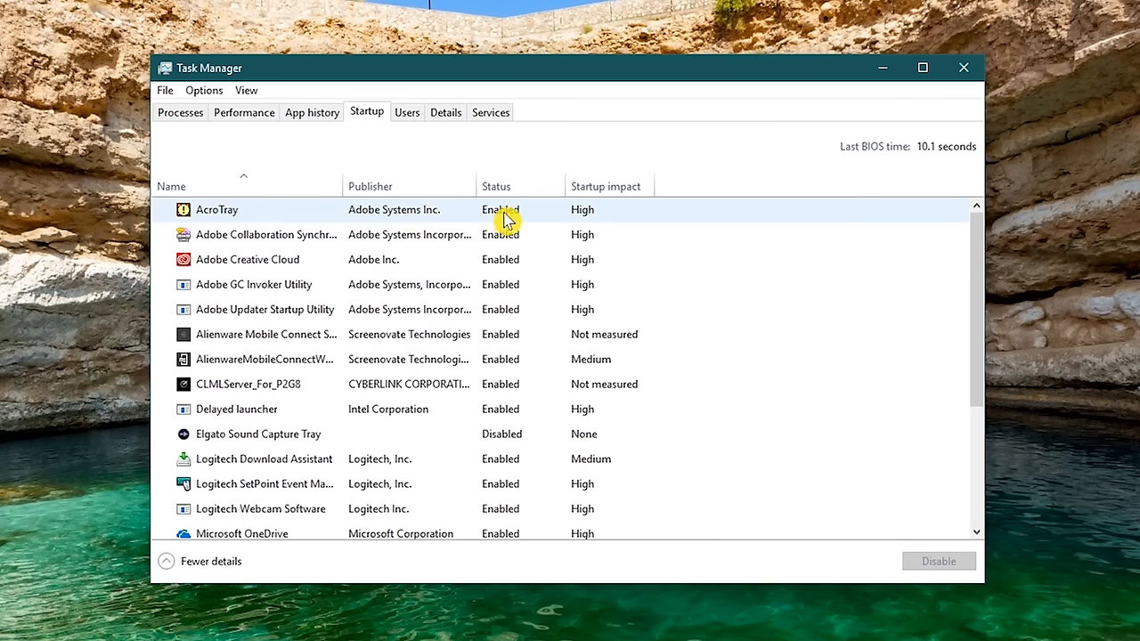
mouse_move(538, 220)
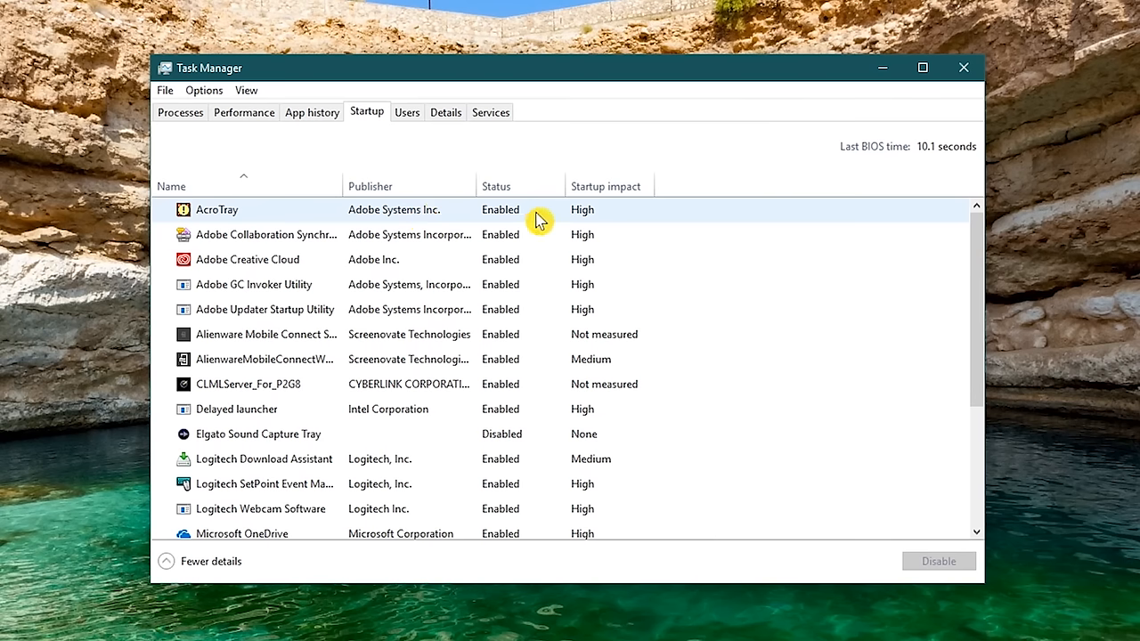
mouse_move(619, 218)
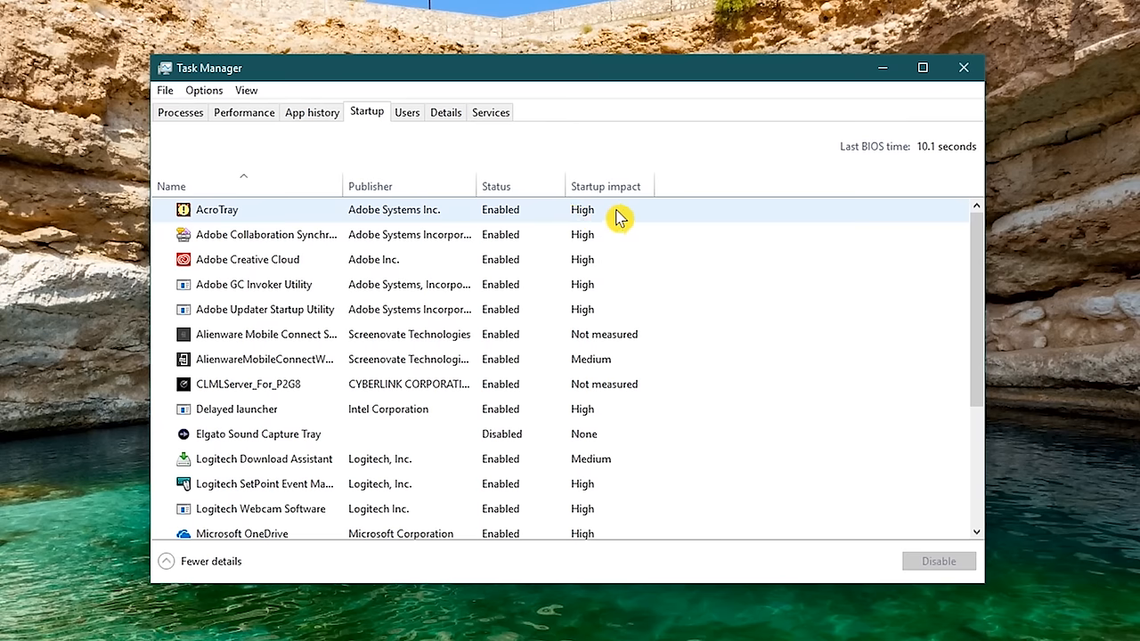
Step: Disable ShareX, Spotify and Vivaldi update notifier, then search Steam Client Bootstrapper online
scroll(down, 3)
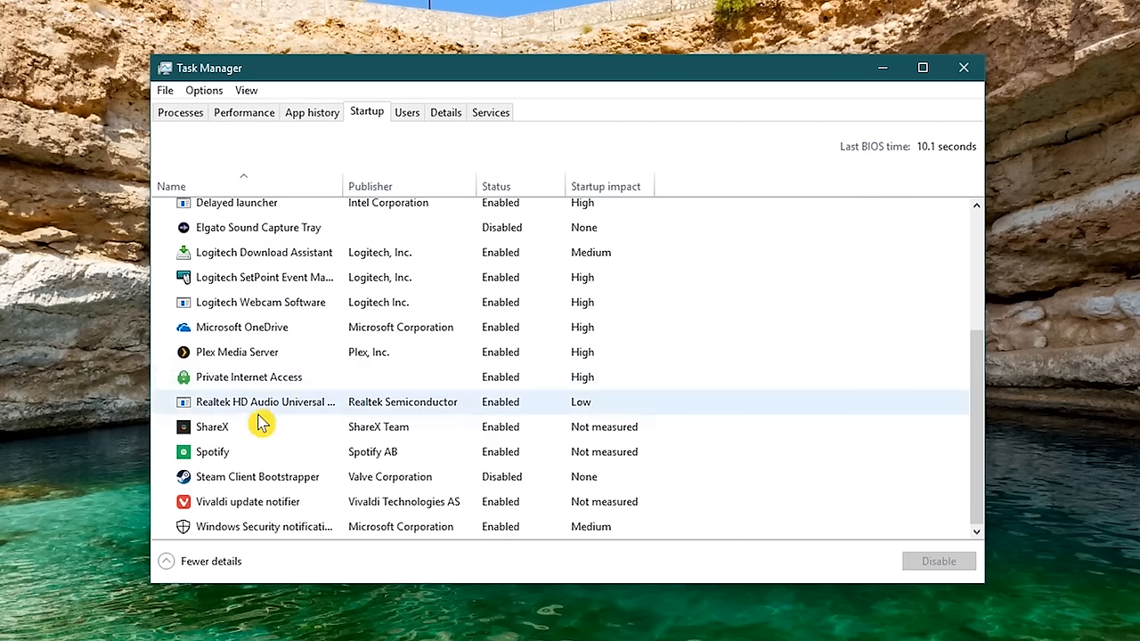
click(212, 427)
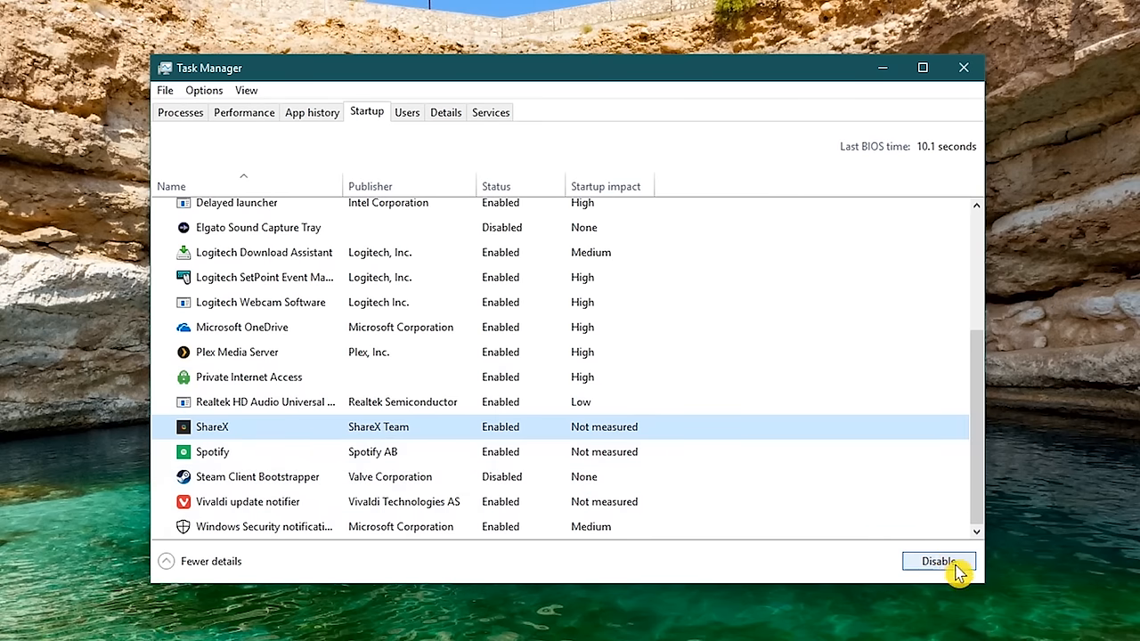
click(938, 561)
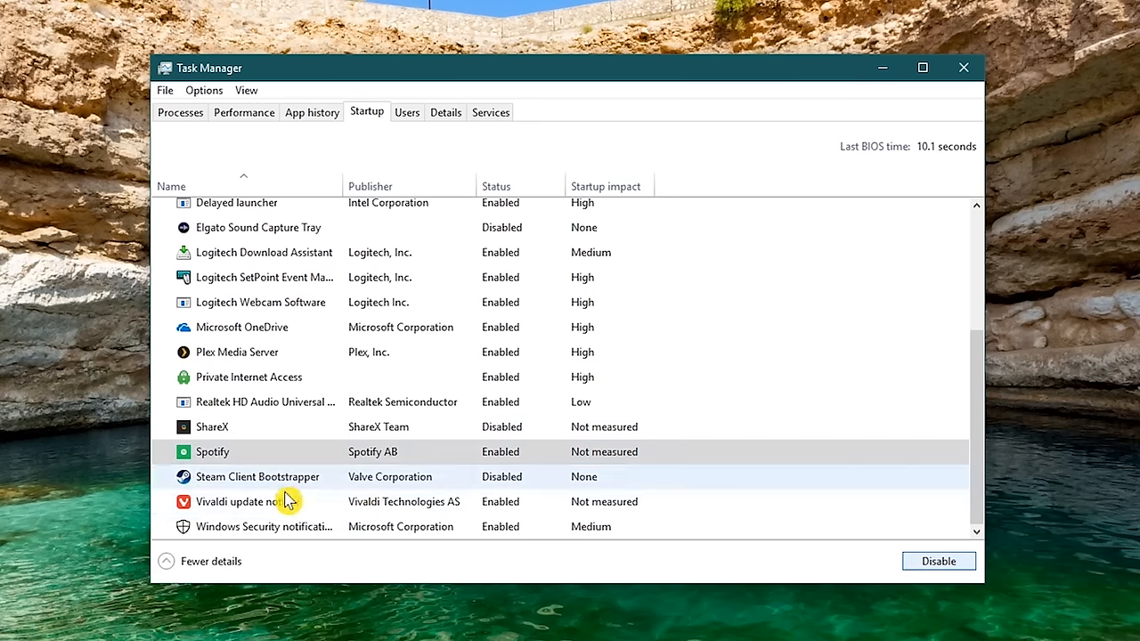
click(937, 561)
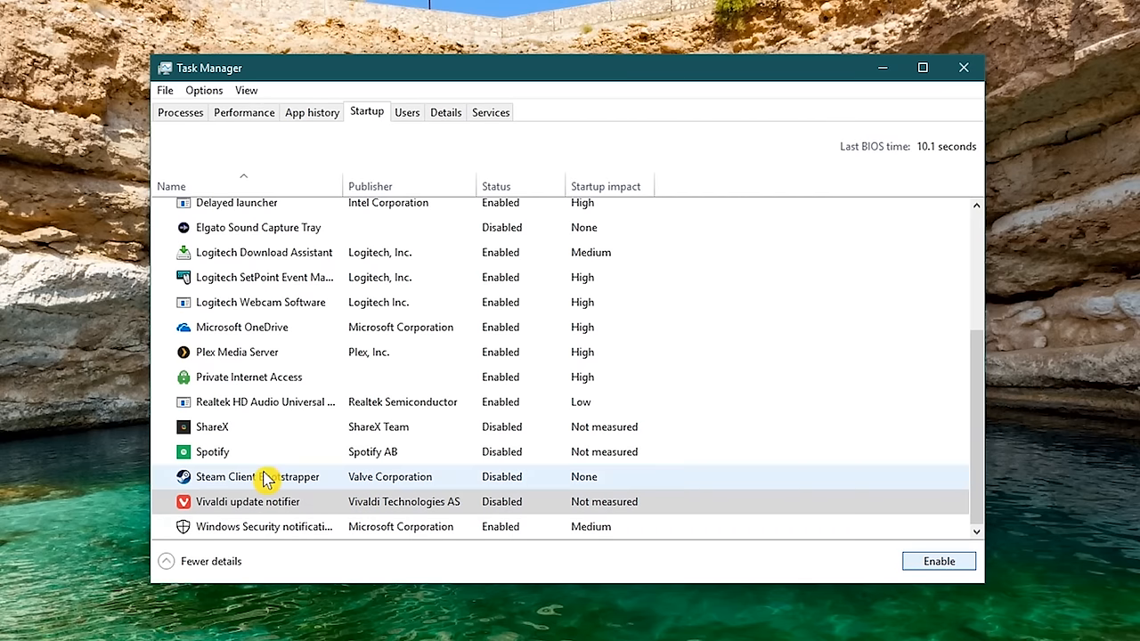
right_click(258, 476)
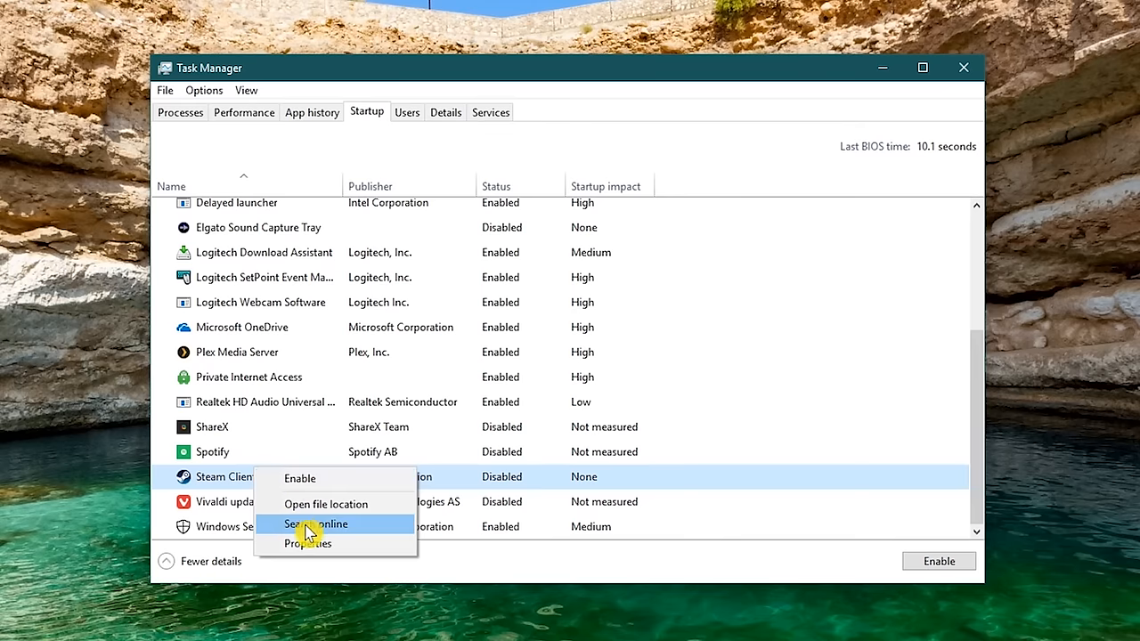
click(314, 524)
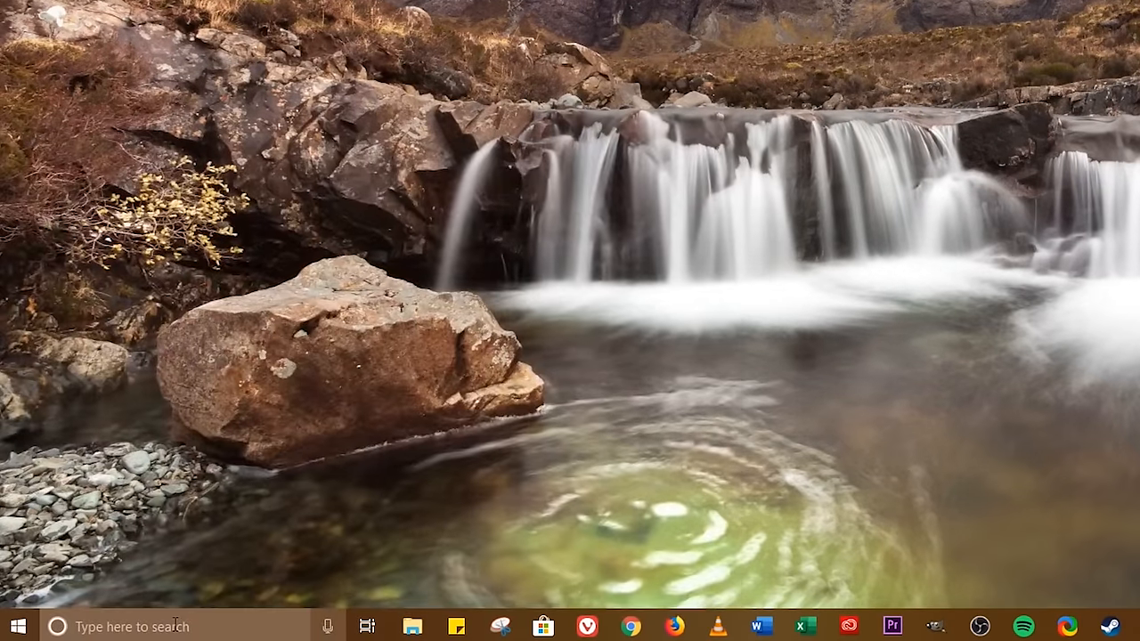
Step: Search 'performance' and reach the Virtual Memory dialog from Performance Options' Advanced tab
text(perf)
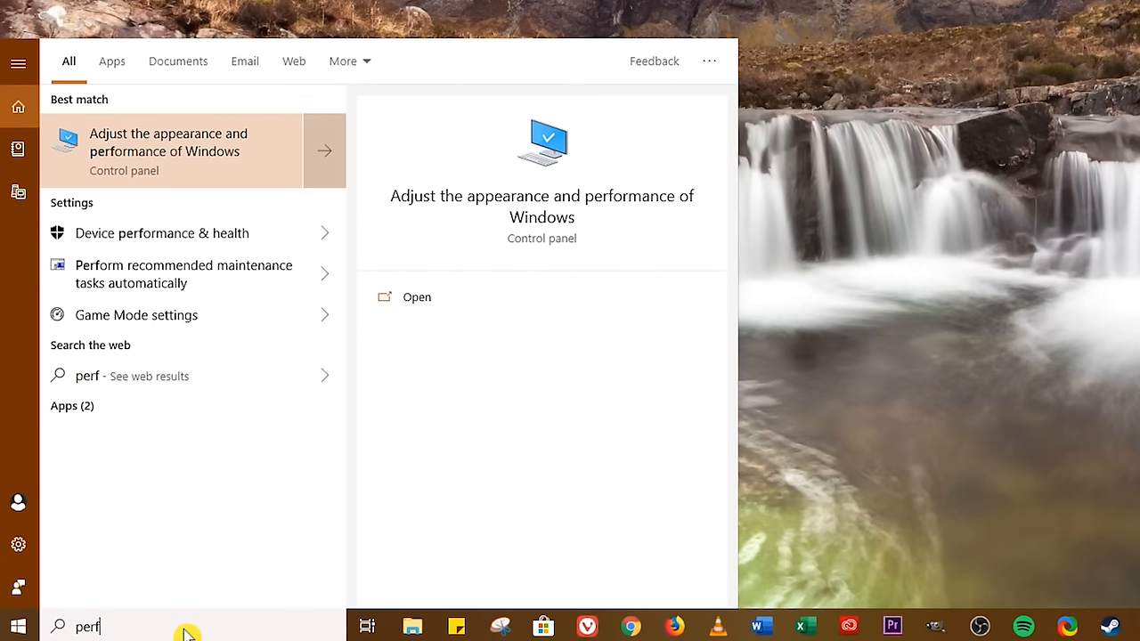
text(ormance)
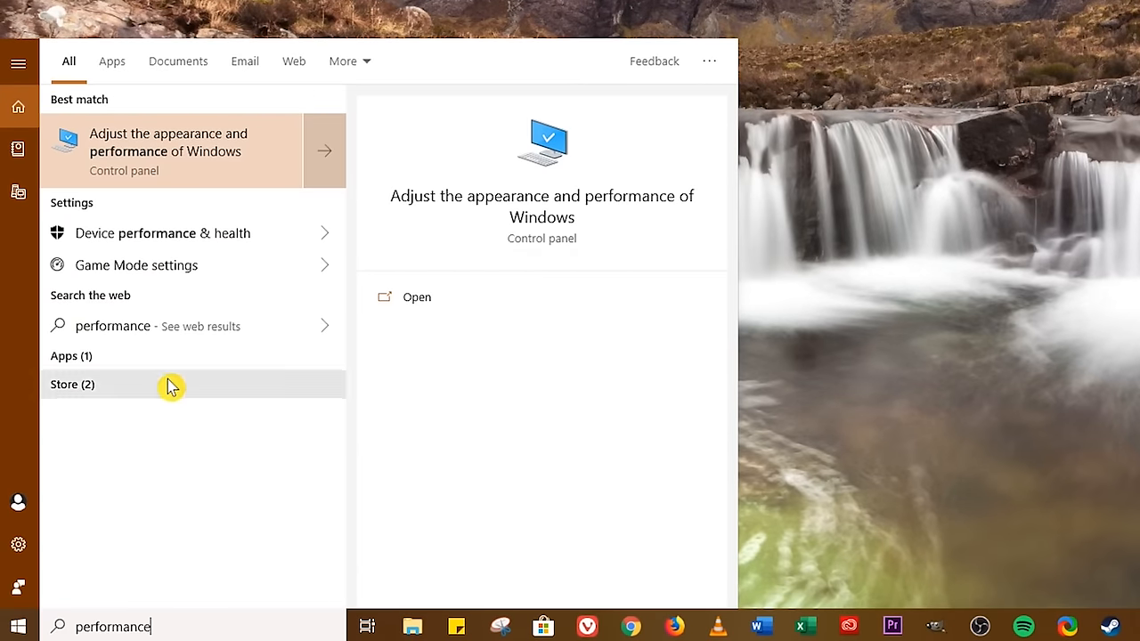
mouse_move(183, 183)
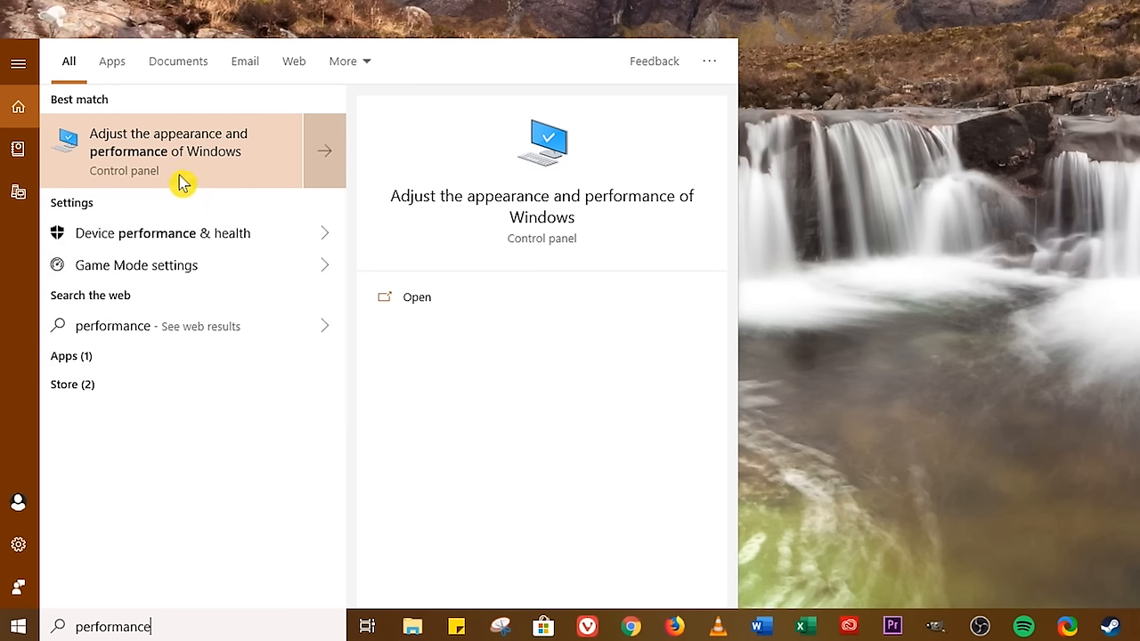
click(417, 296)
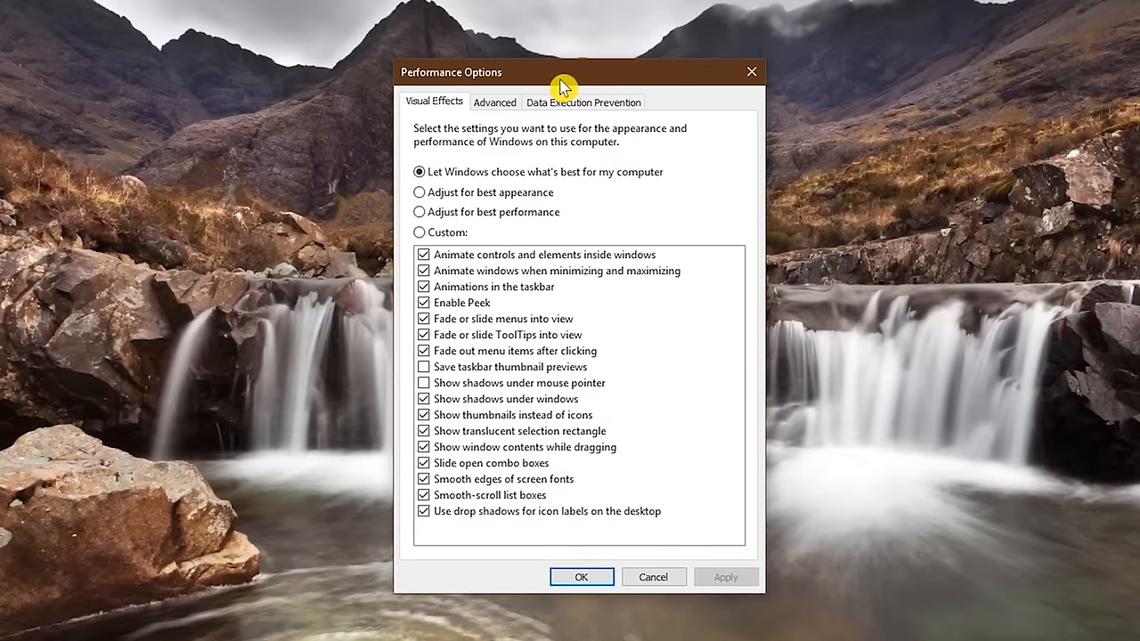
click(494, 102)
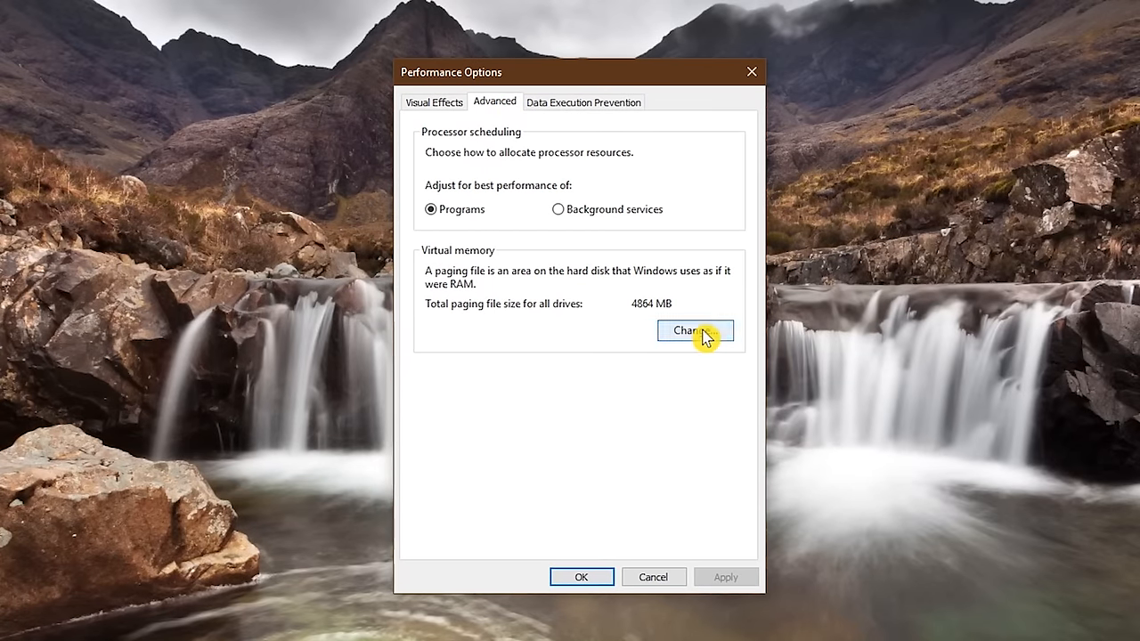
click(694, 330)
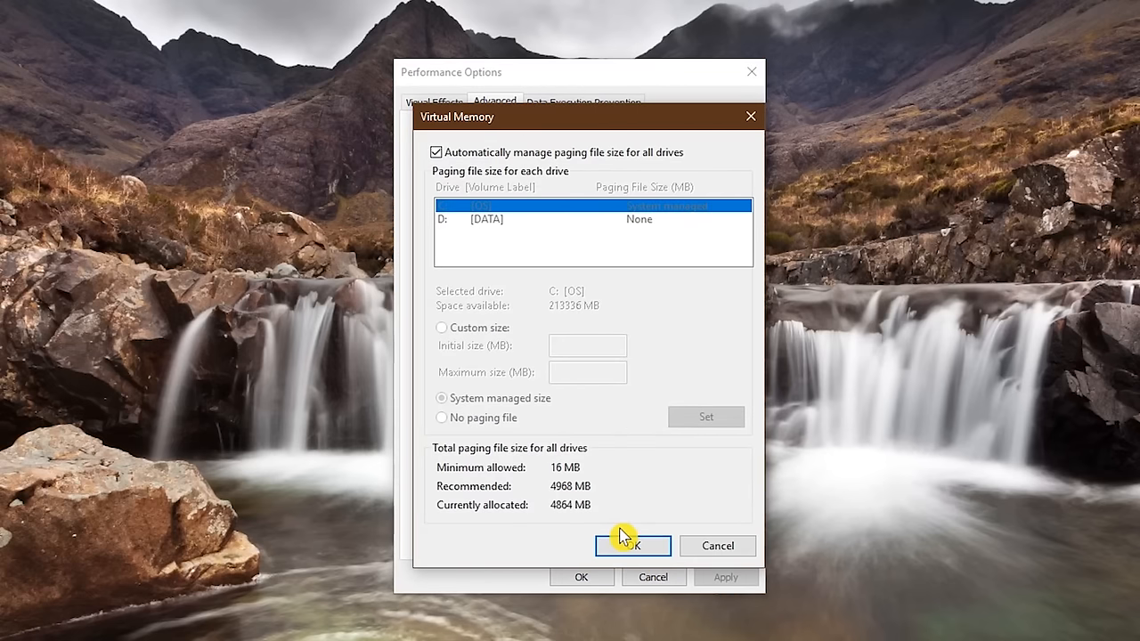
mouse_move(606, 463)
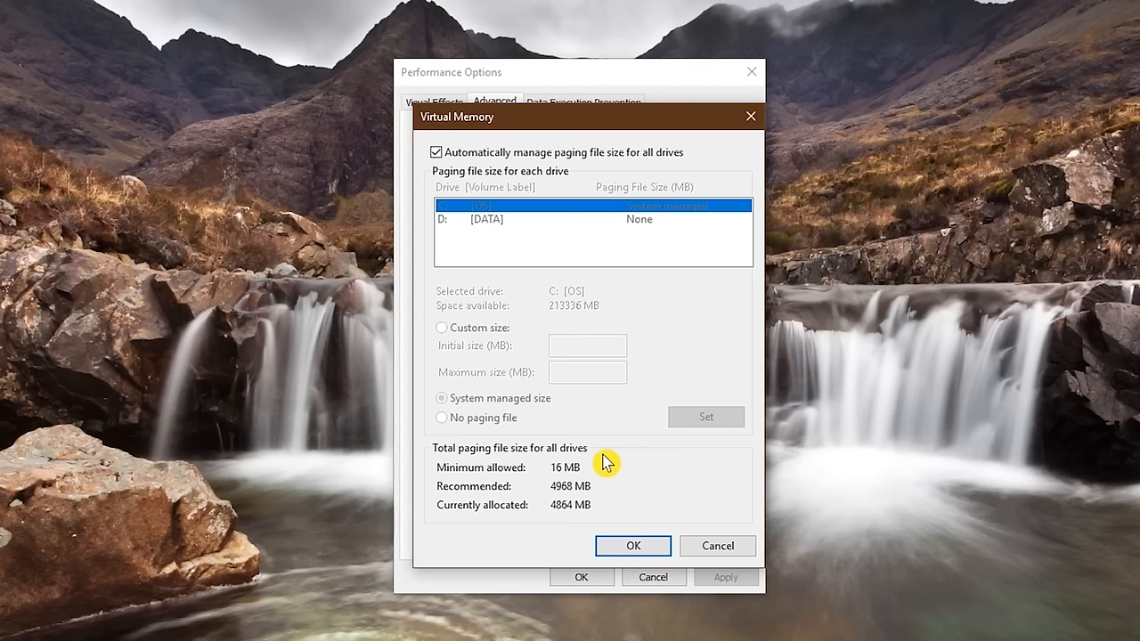
mouse_move(604, 474)
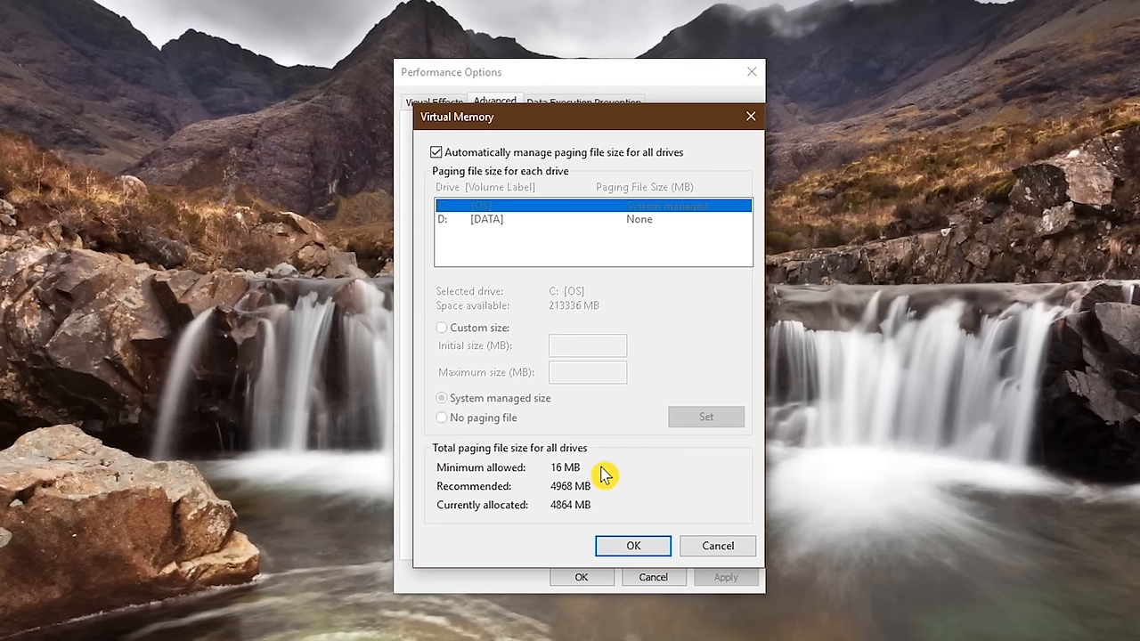
mouse_move(612, 518)
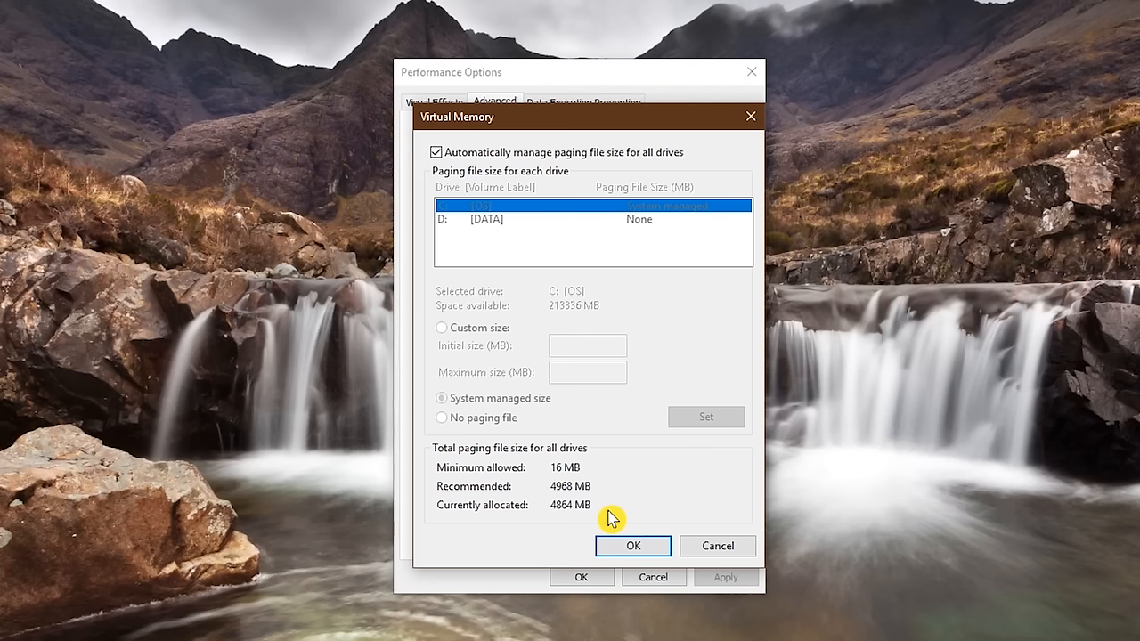
mouse_move(608, 514)
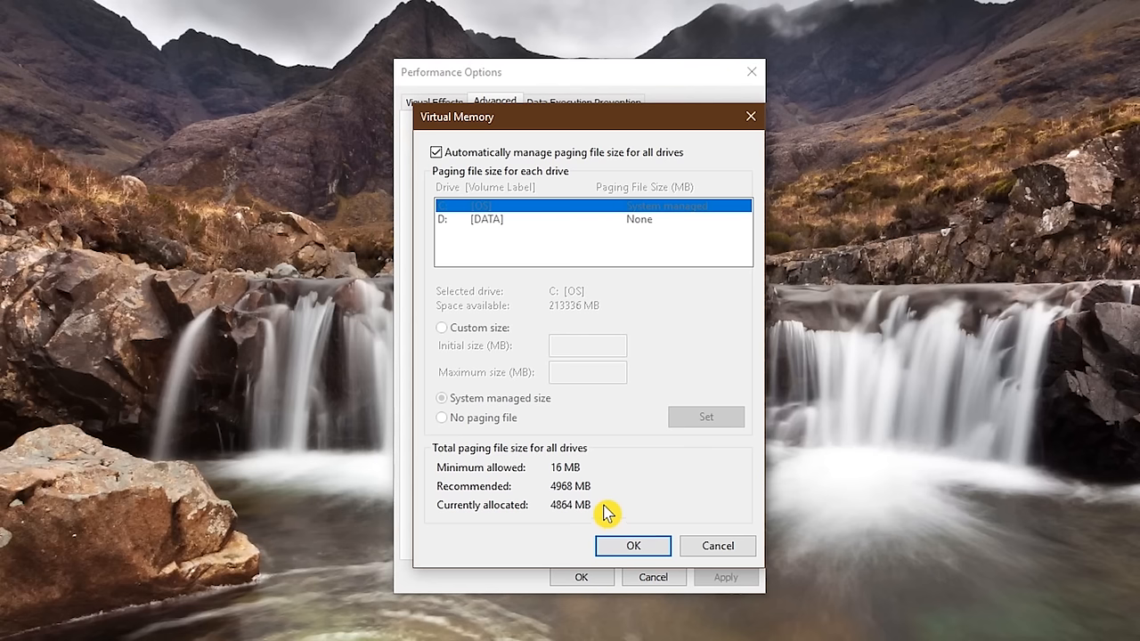
mouse_move(605, 497)
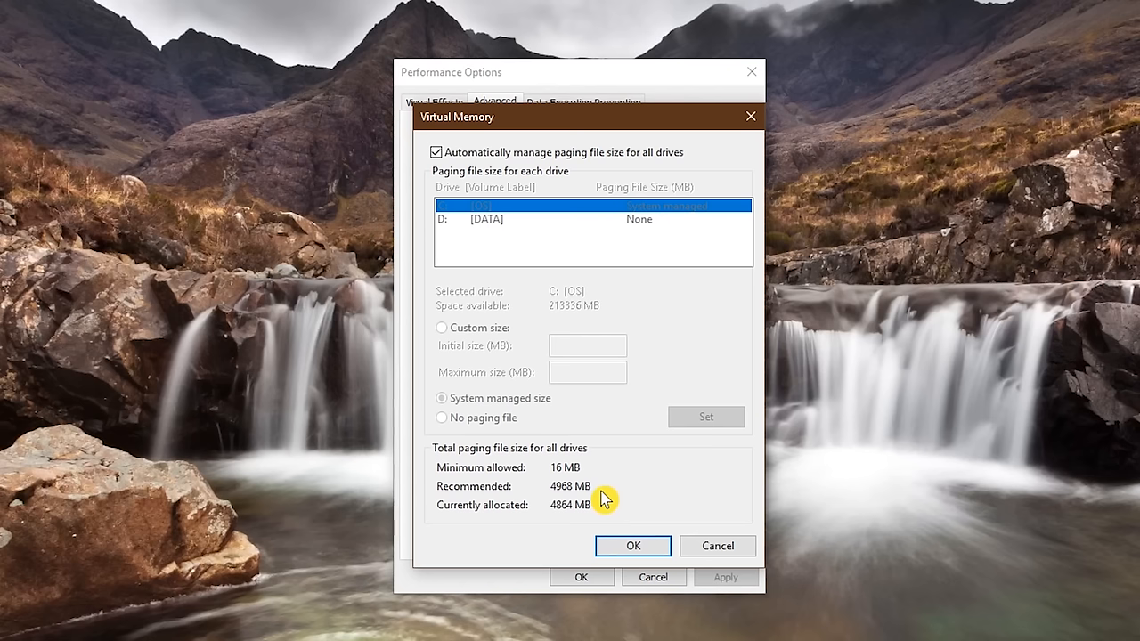
mouse_move(436, 152)
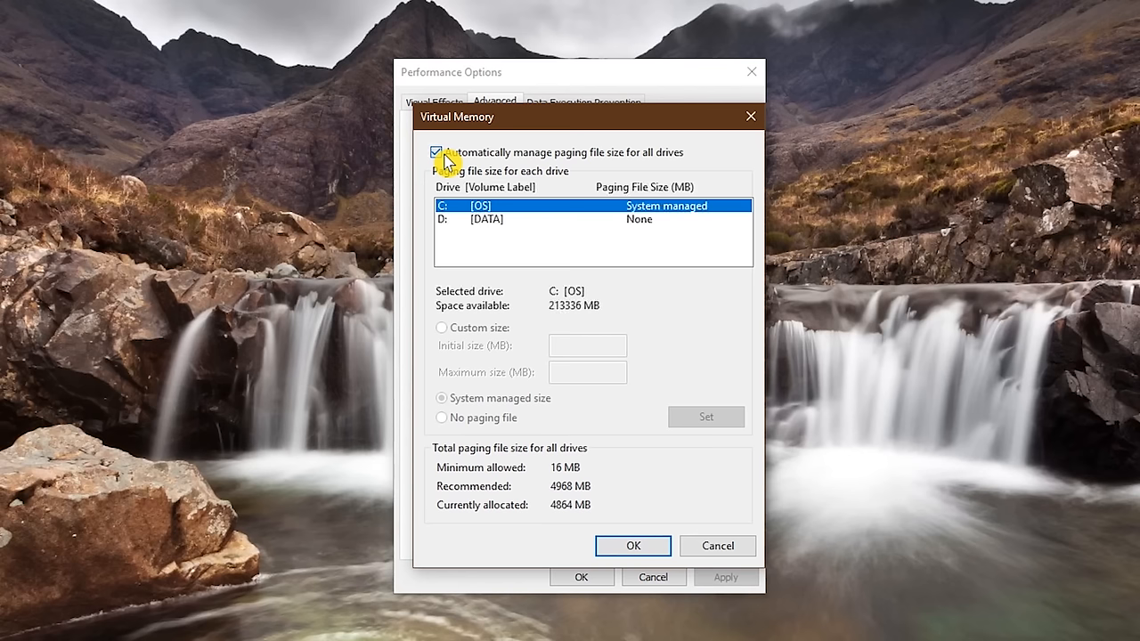
Step: Give drive C a custom 3000–4968 MB paging file and confirm the restart notice
click(436, 151)
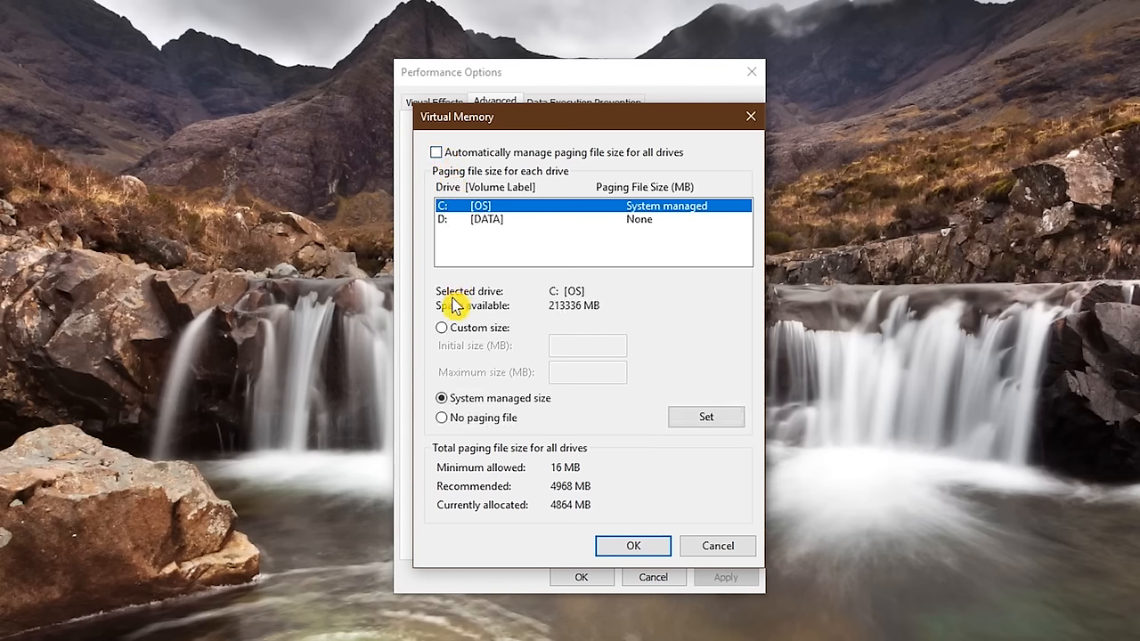
click(440, 328)
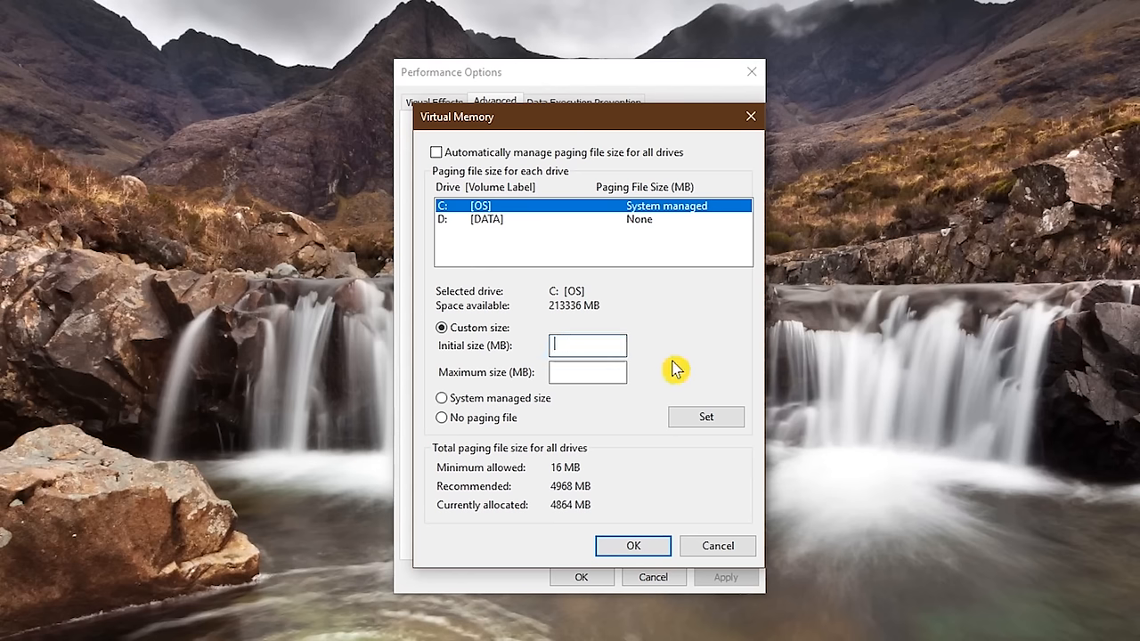
text(3)
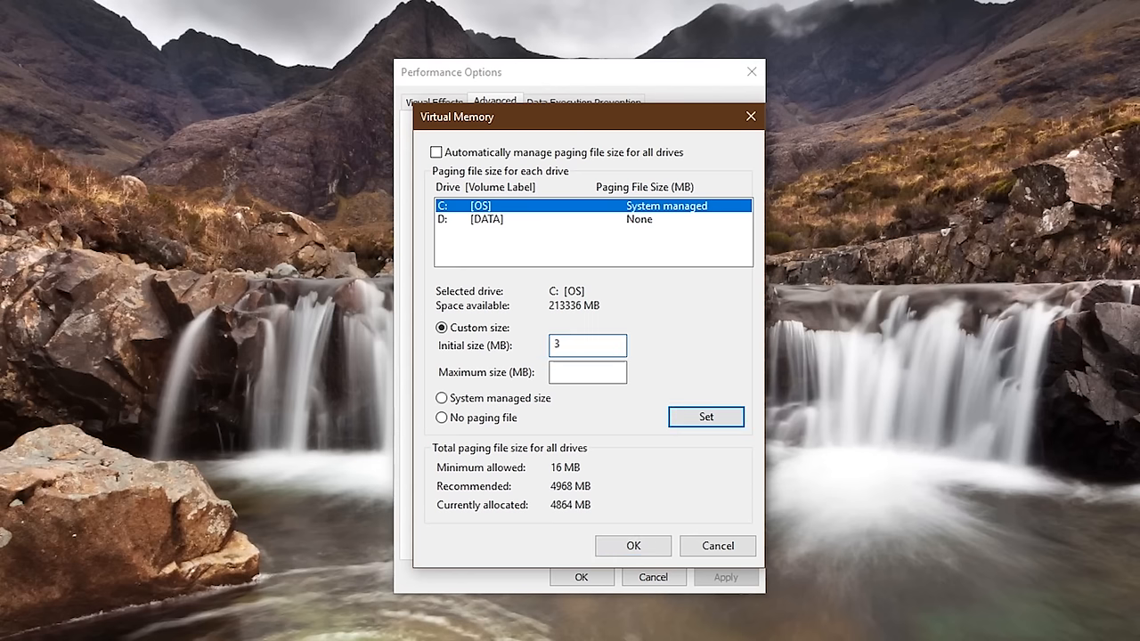
text(000)
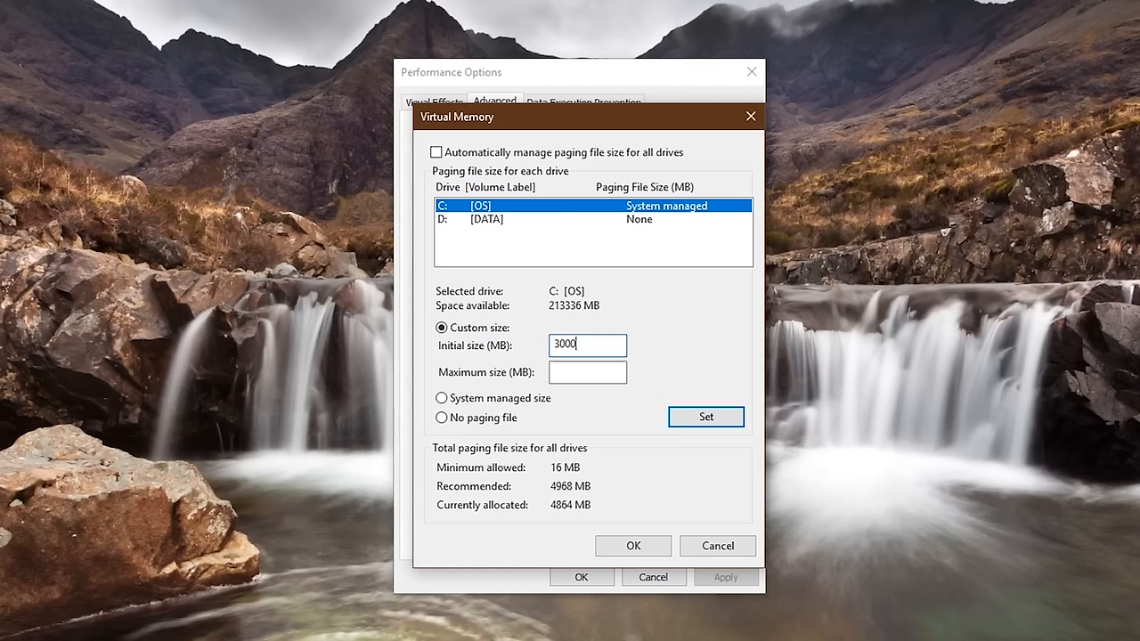
click(587, 373)
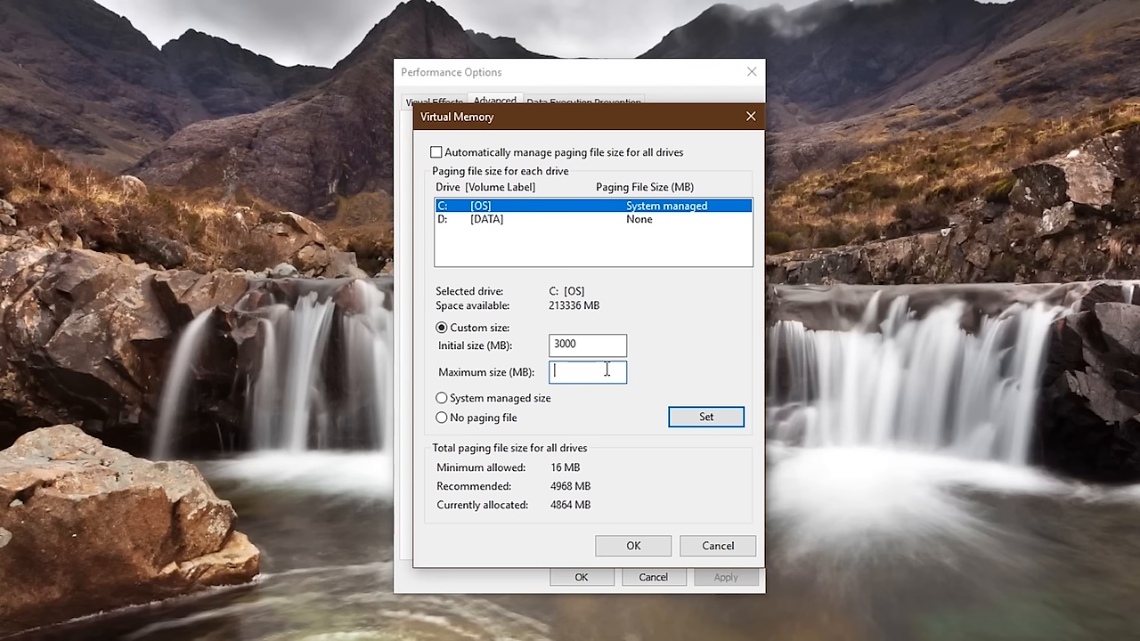
text(4968)
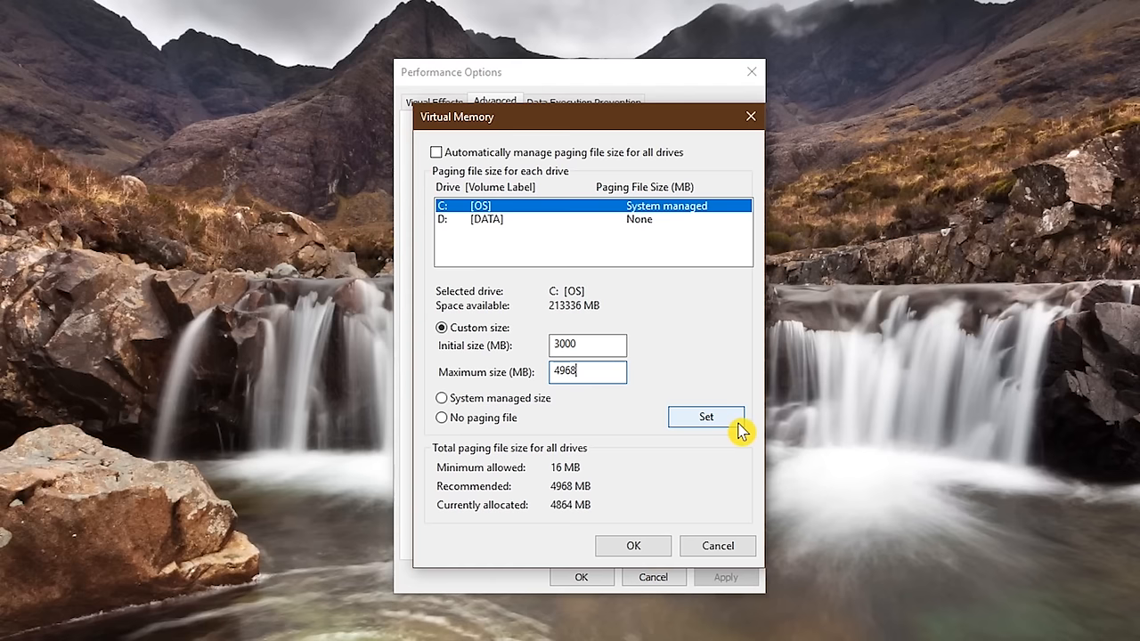
click(705, 416)
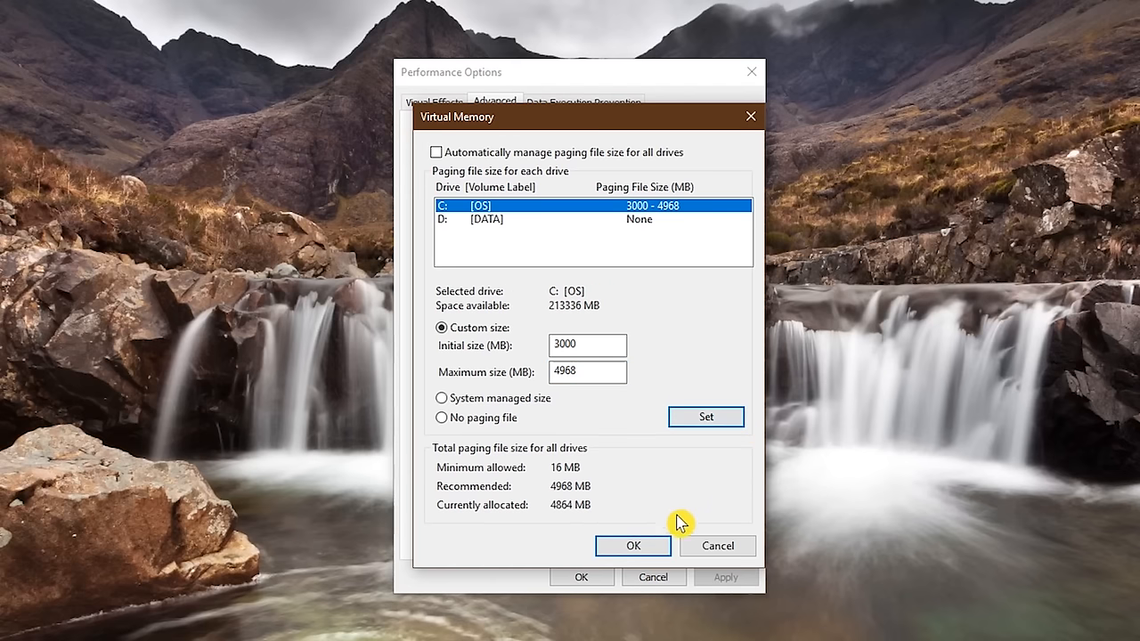
click(632, 545)
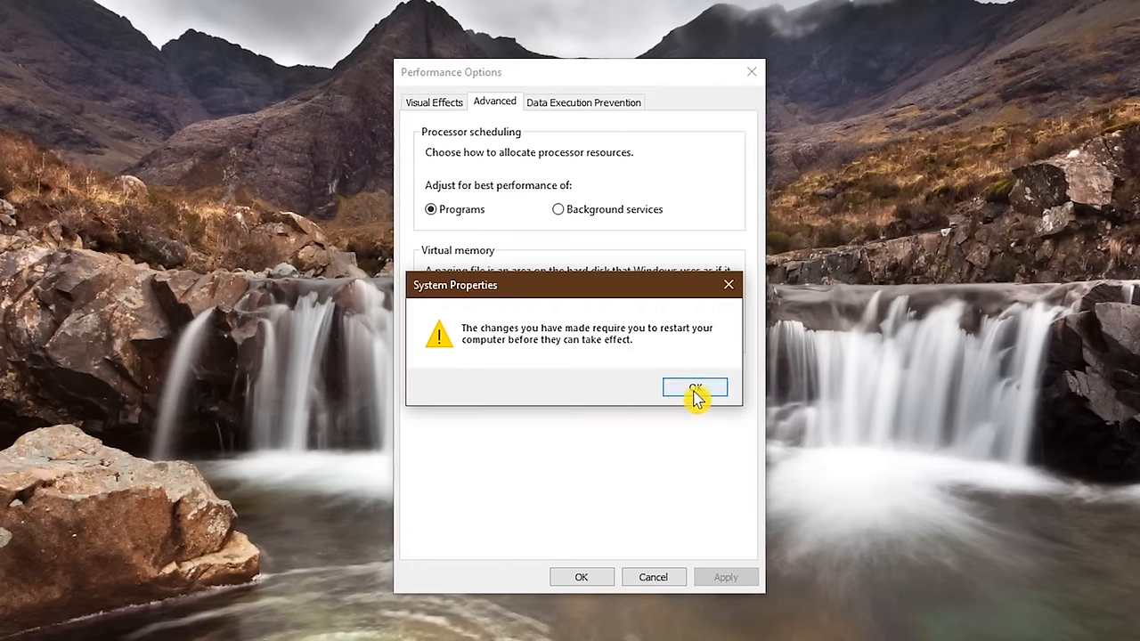
click(695, 389)
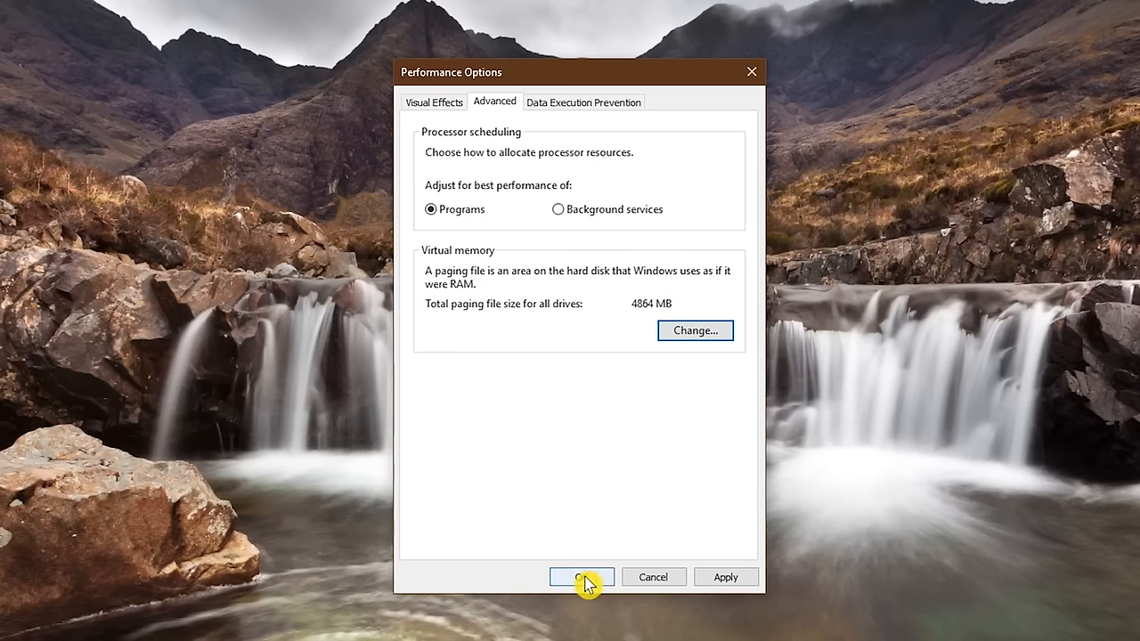
Step: Close Performance Options with OK, keeping the custom paging file
click(581, 576)
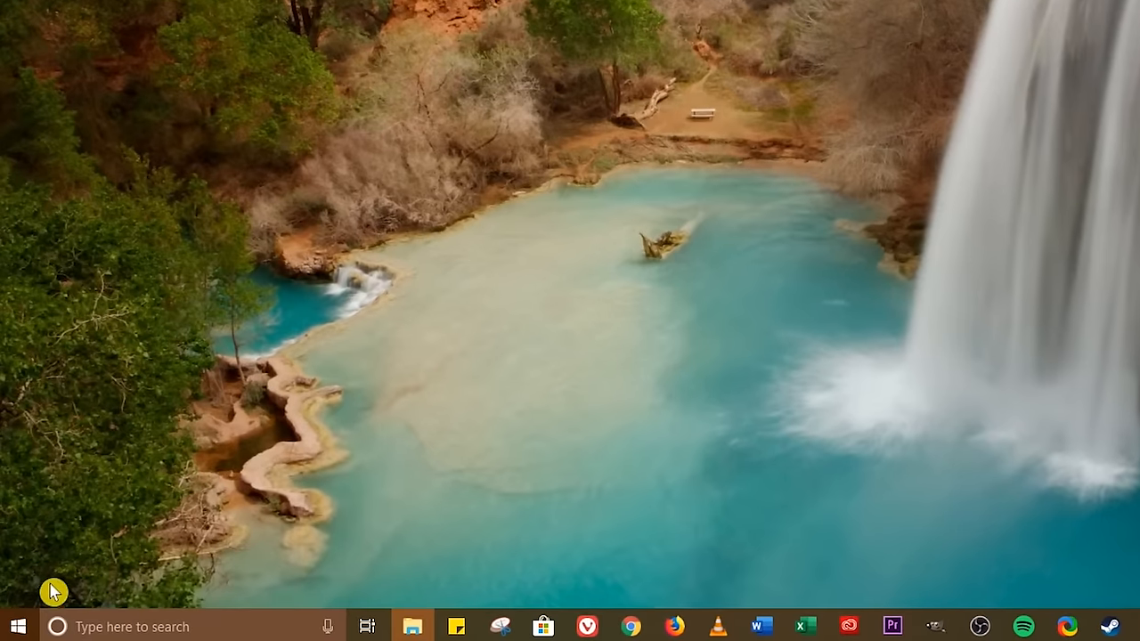
Step: In Device Manager, start Update driver for the NVIDIA GeForce GTX 1080 Ti under Display adapters
right_click(14, 628)
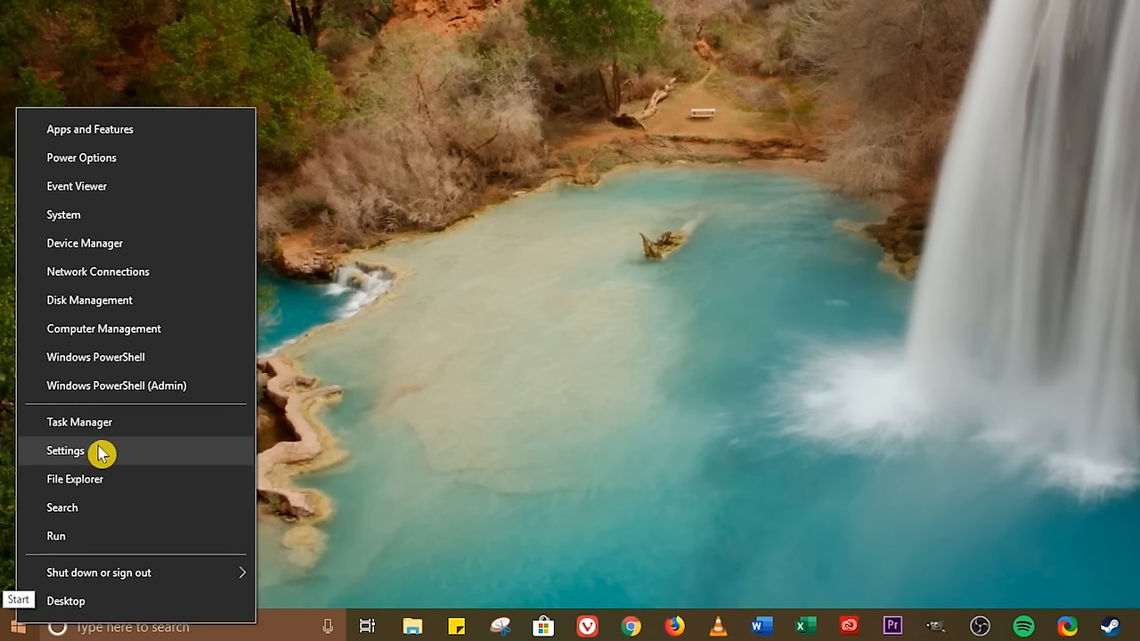
click(85, 243)
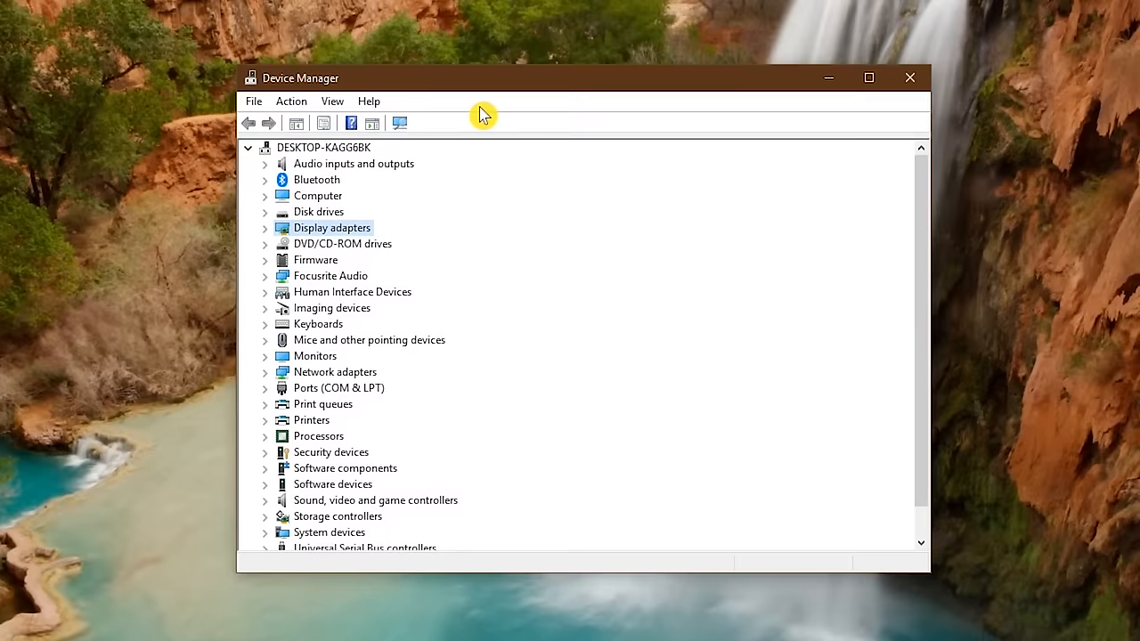
click(266, 227)
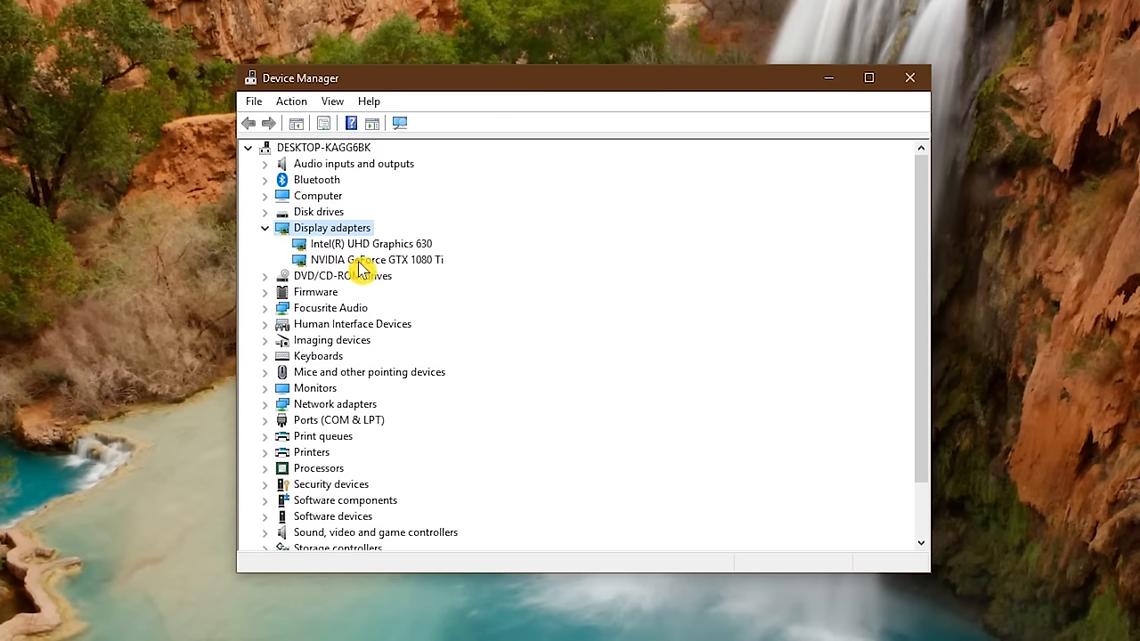
right_click(375, 259)
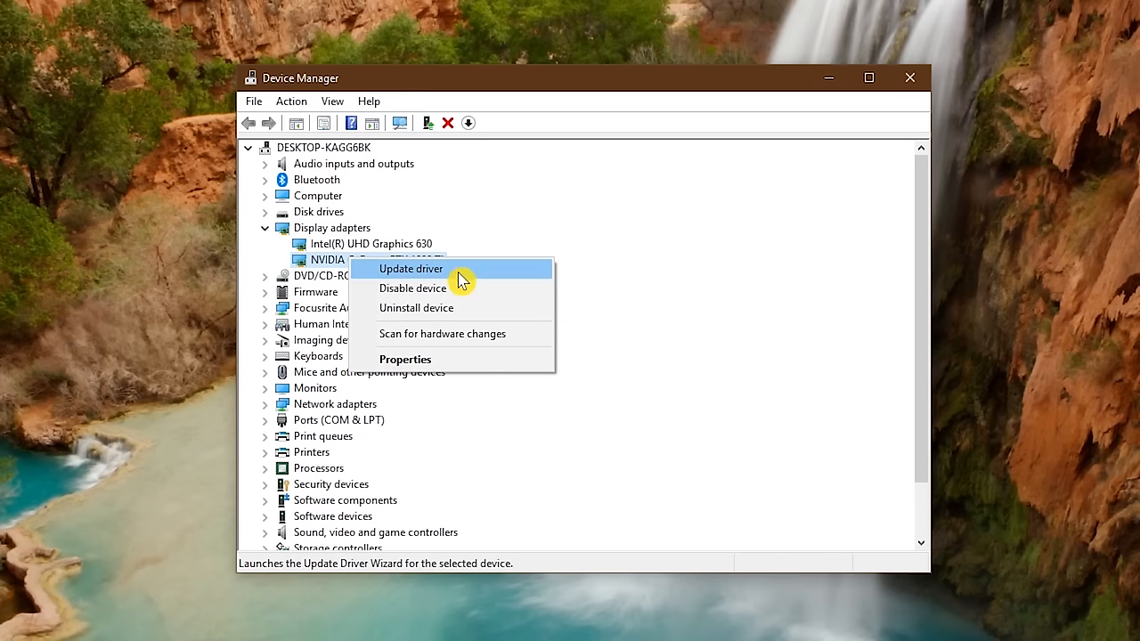
click(411, 269)
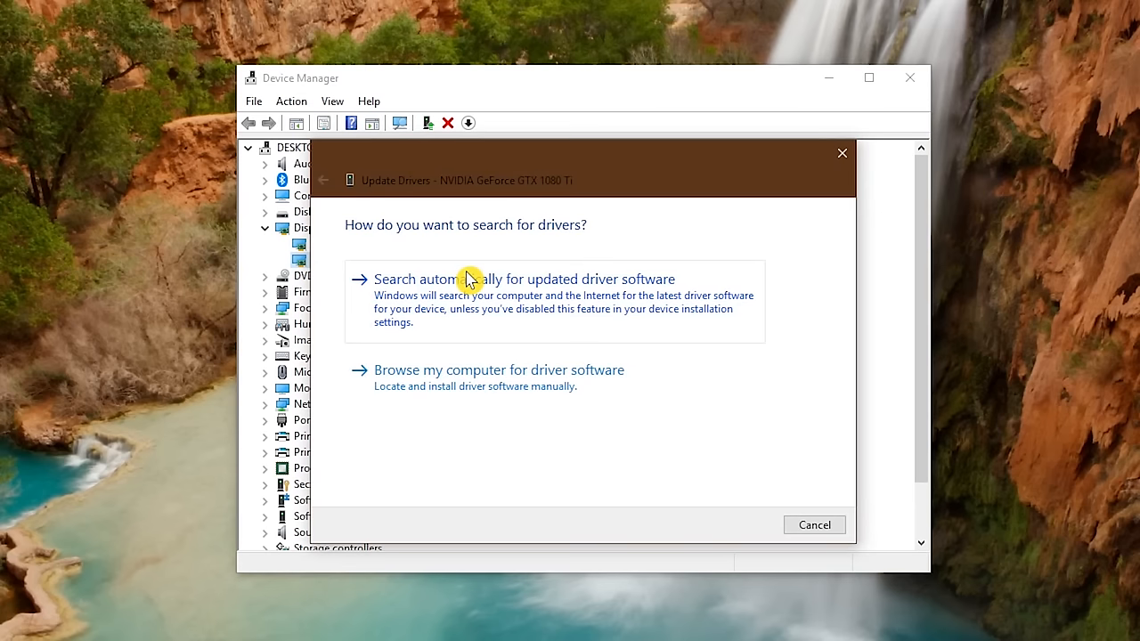
mouse_move(454, 336)
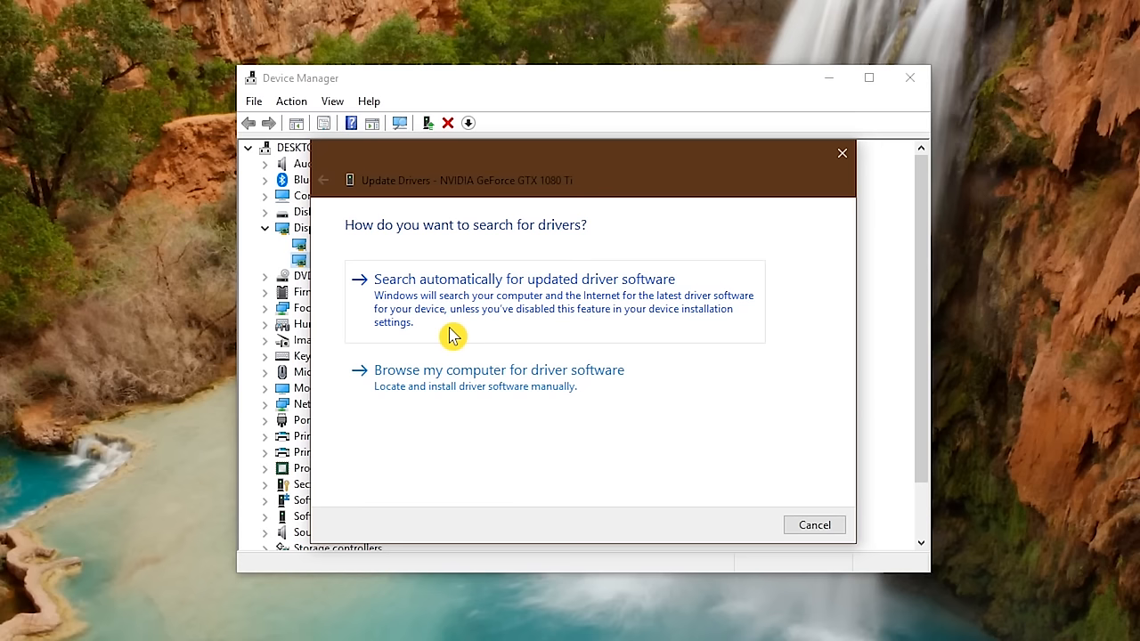
mouse_move(436, 414)
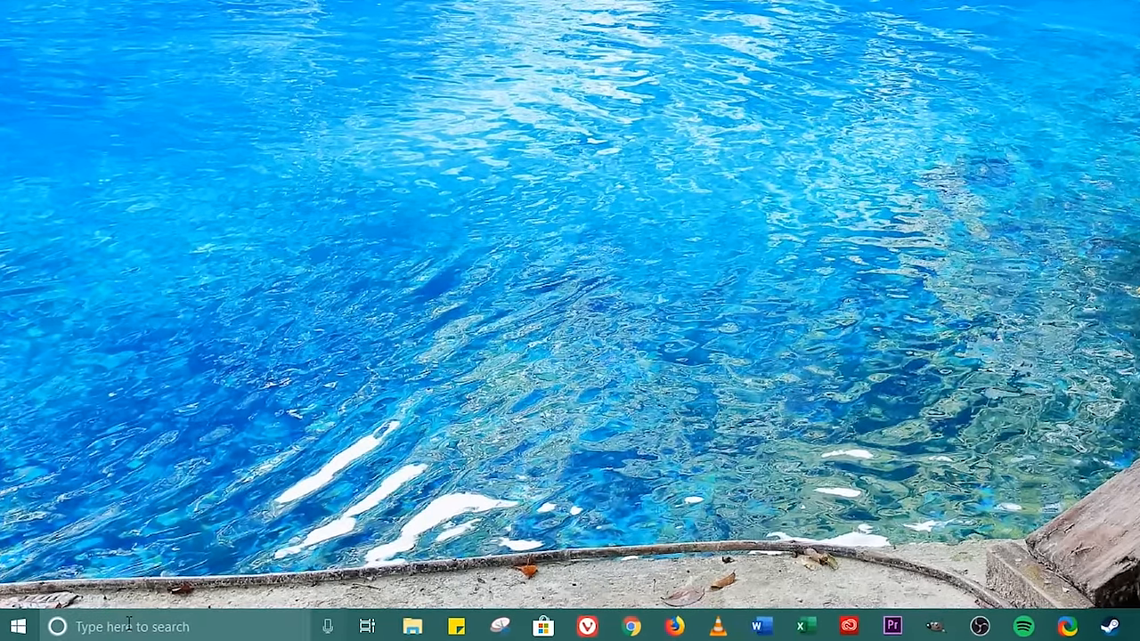
Step: Open 'Turn Windows features on or off' via search and uncheck Windows Subsystem for Linux
text(Windows features)
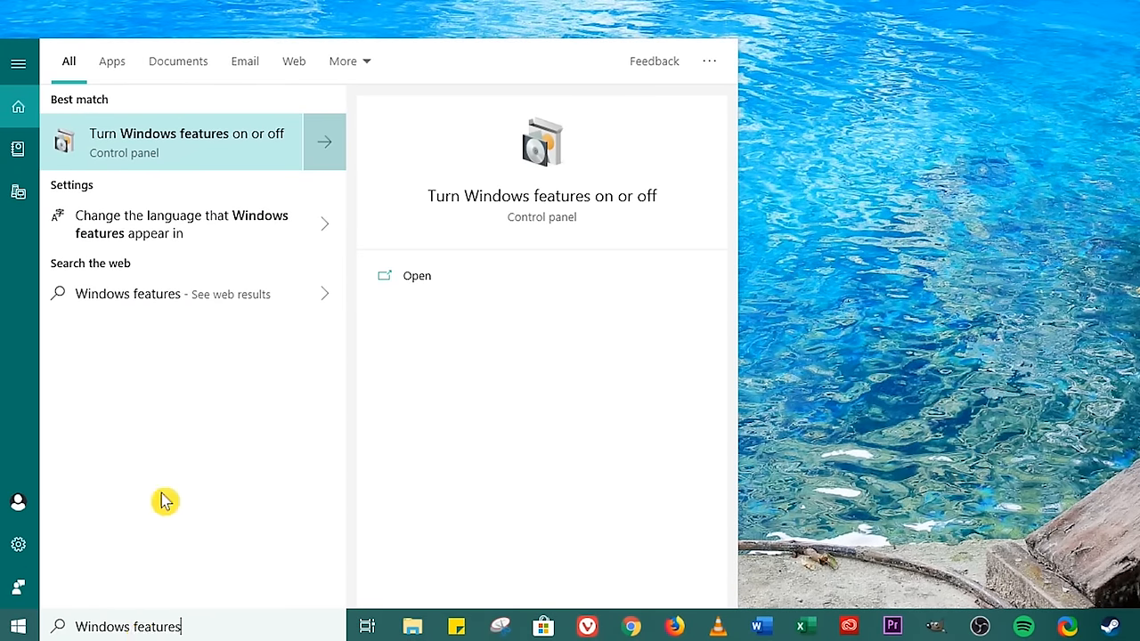
mouse_move(212, 162)
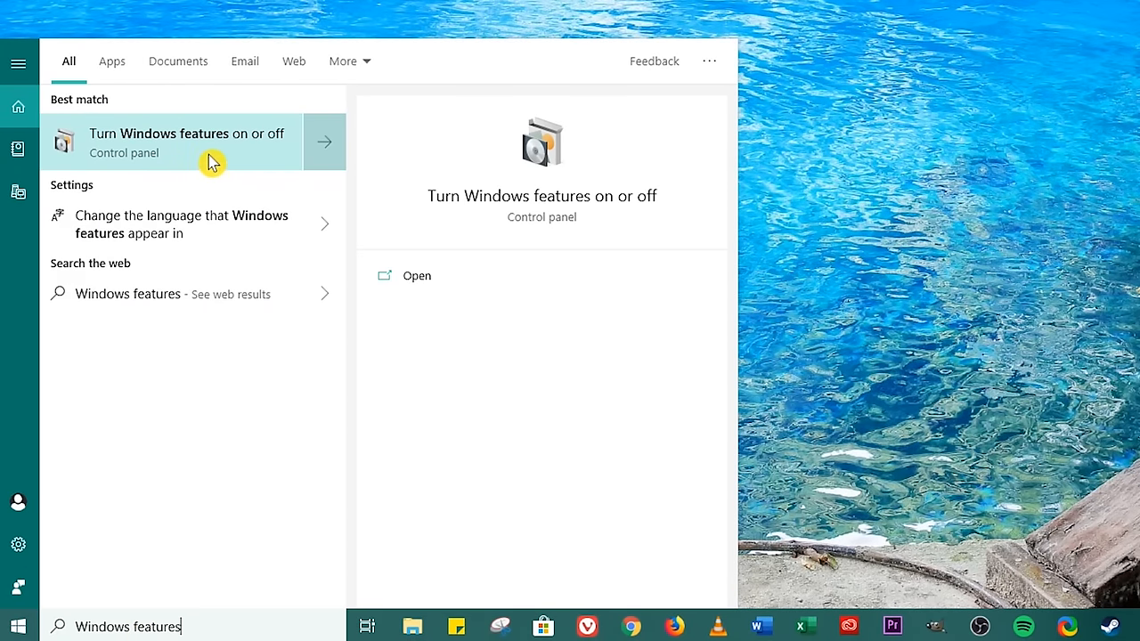
click(186, 141)
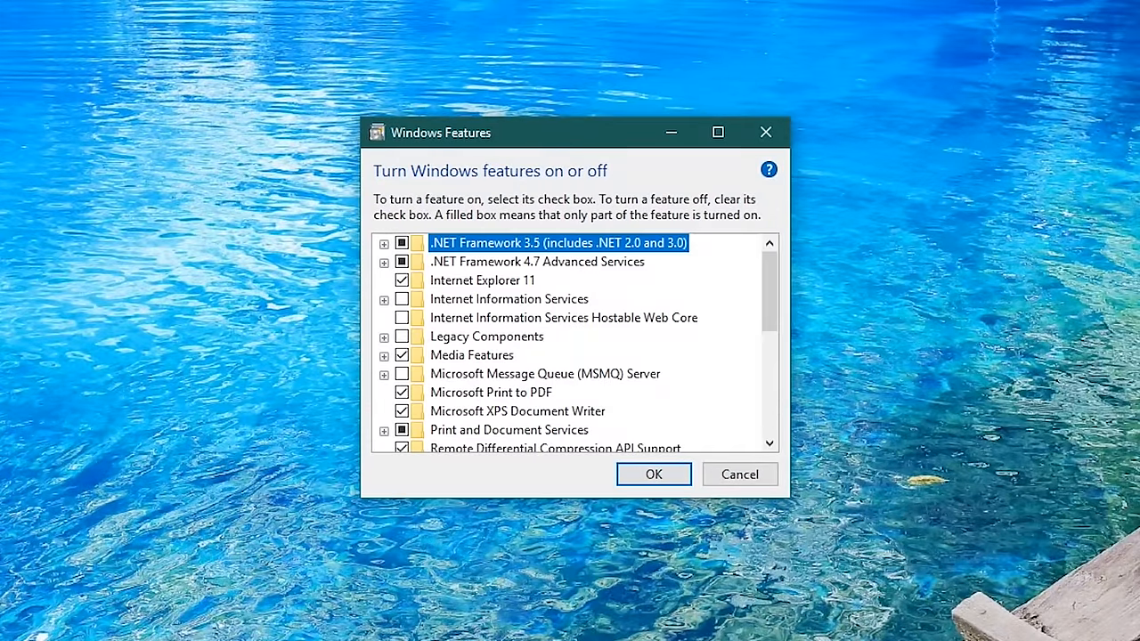
scroll(down, 3)
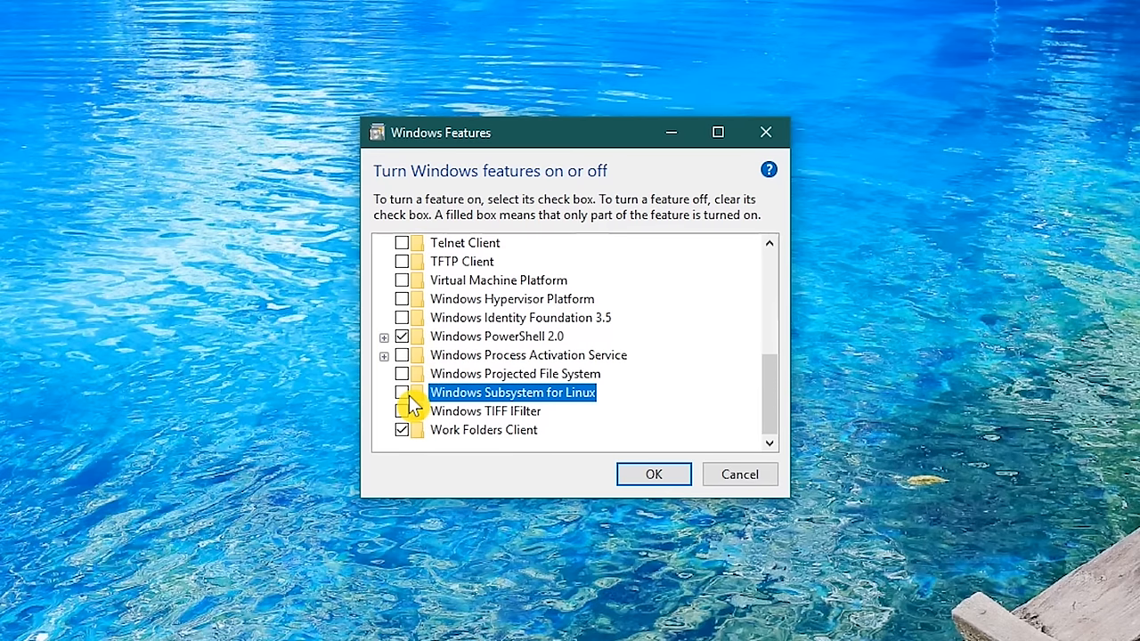
click(653, 474)
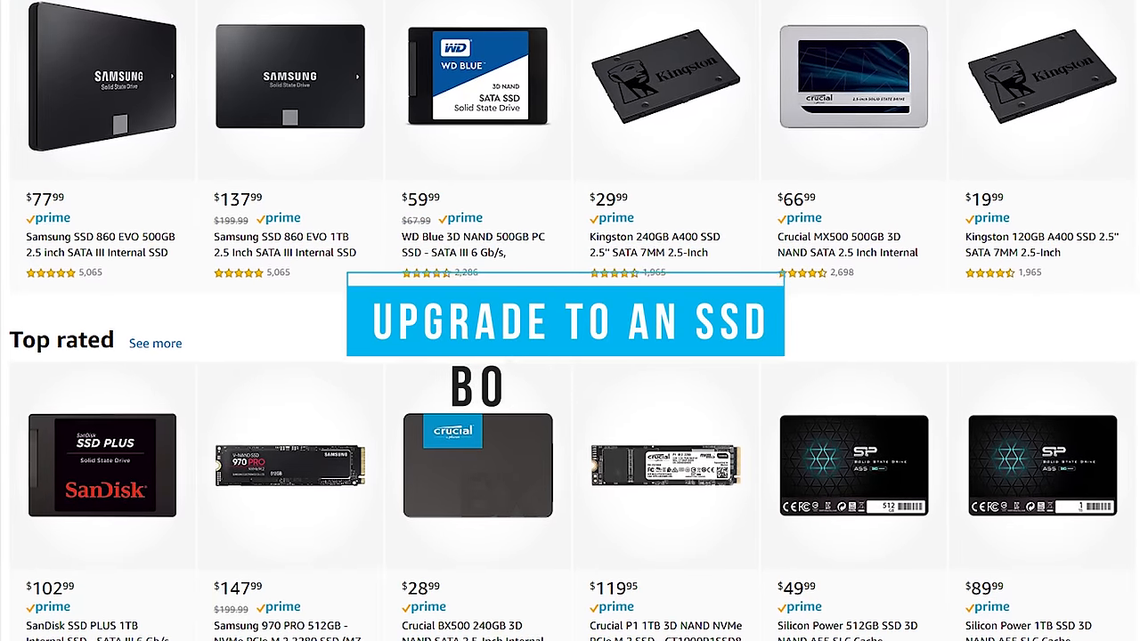
scroll(down, 3)
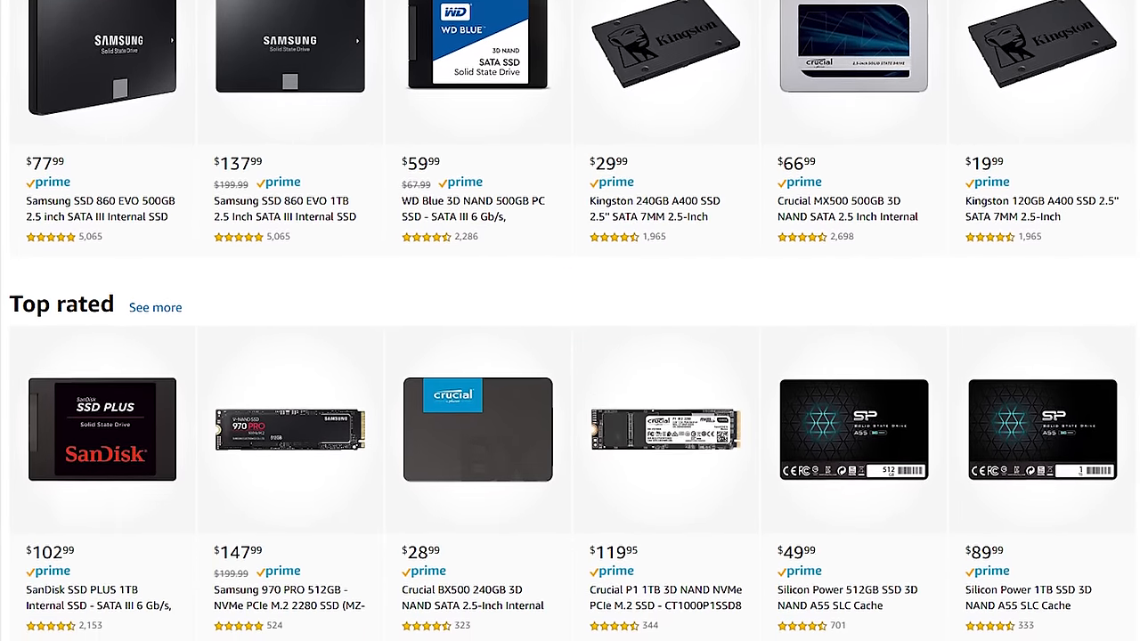
scroll(down, 3)
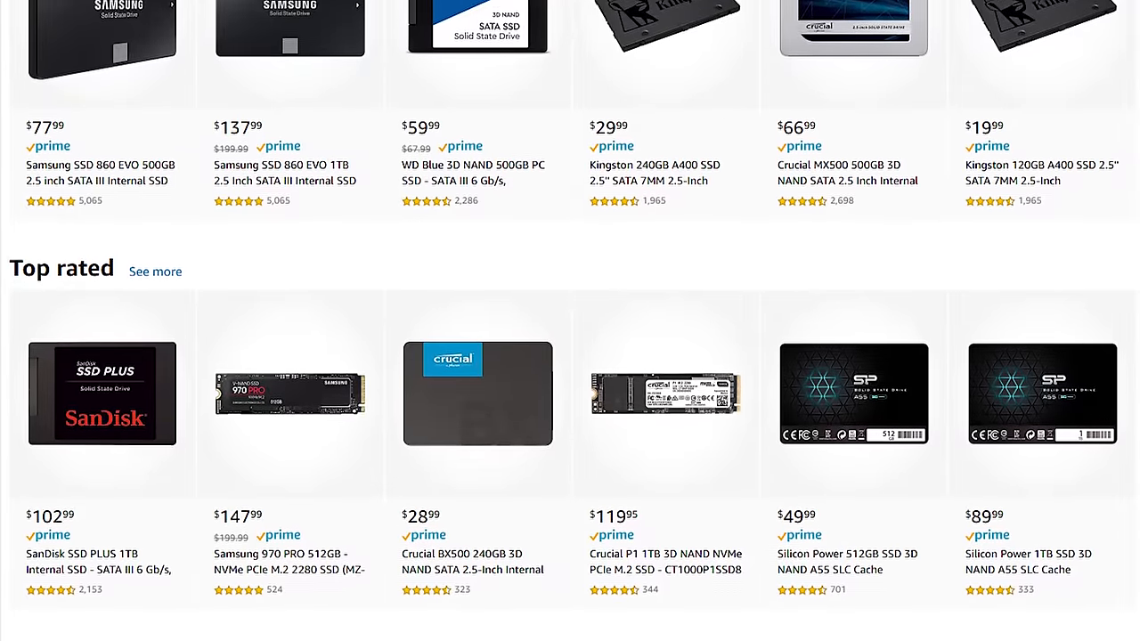
scroll(down, 3)
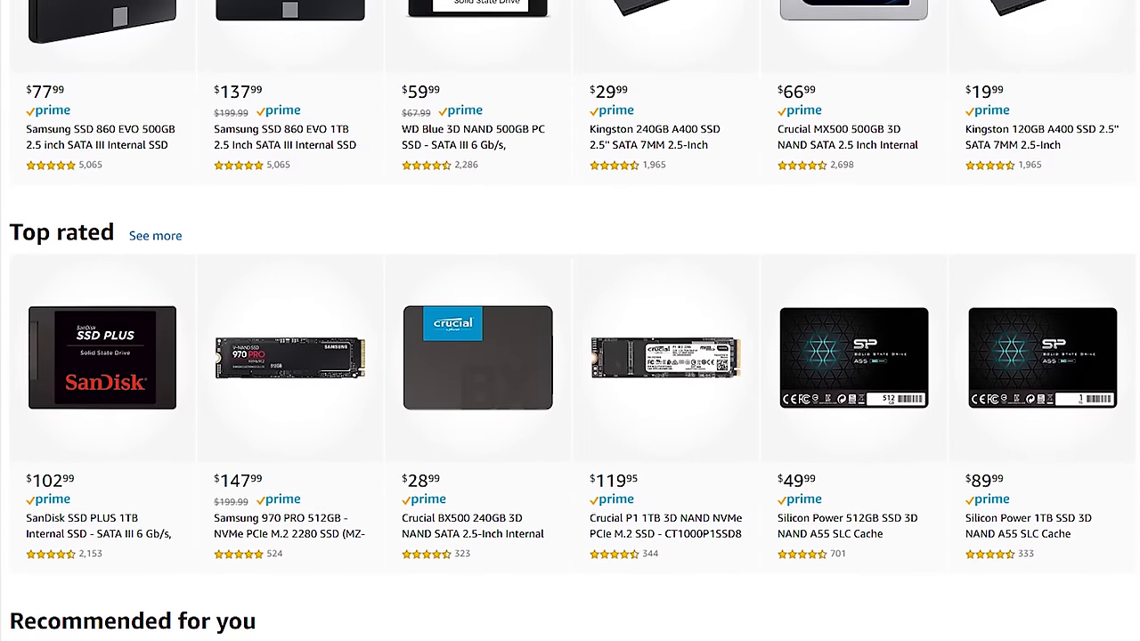
scroll(down, 3)
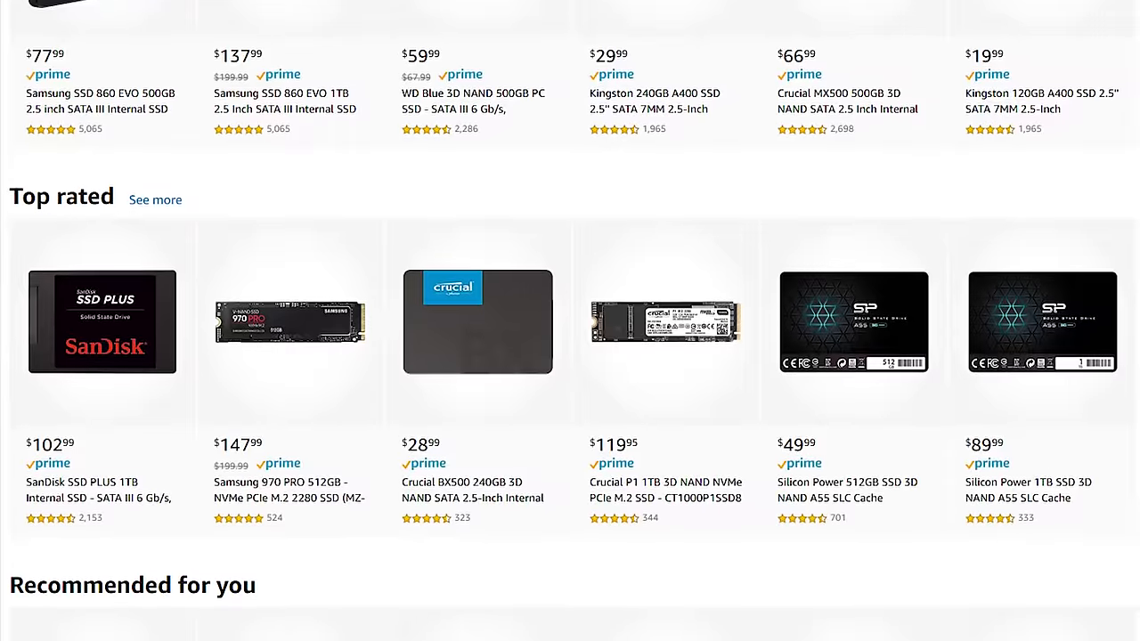
scroll(down, 3)
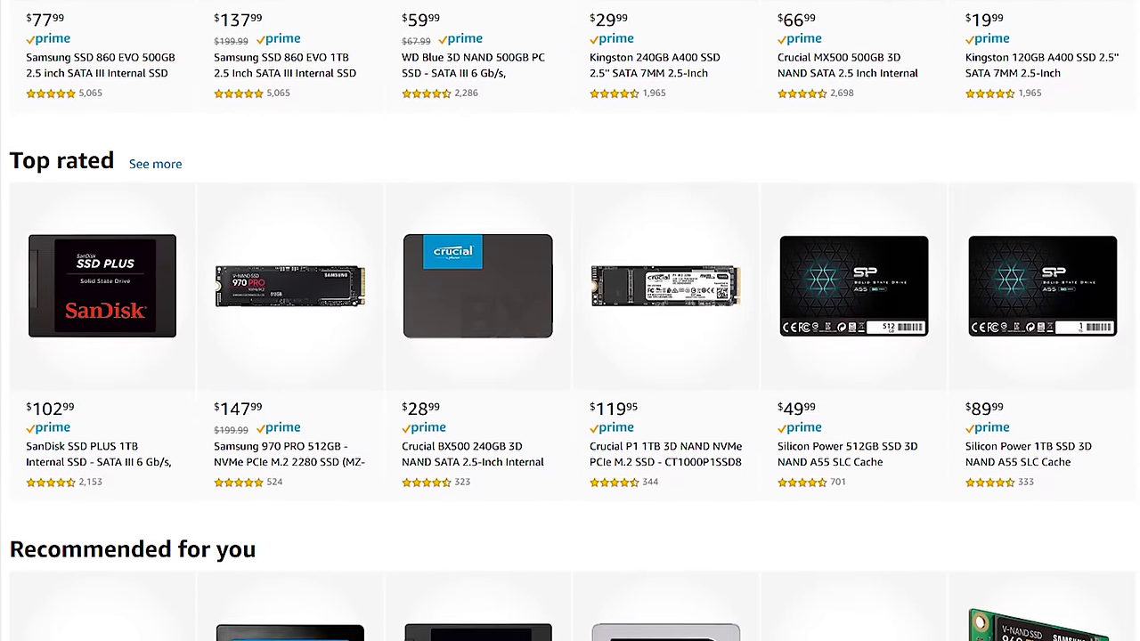
scroll(down, 3)
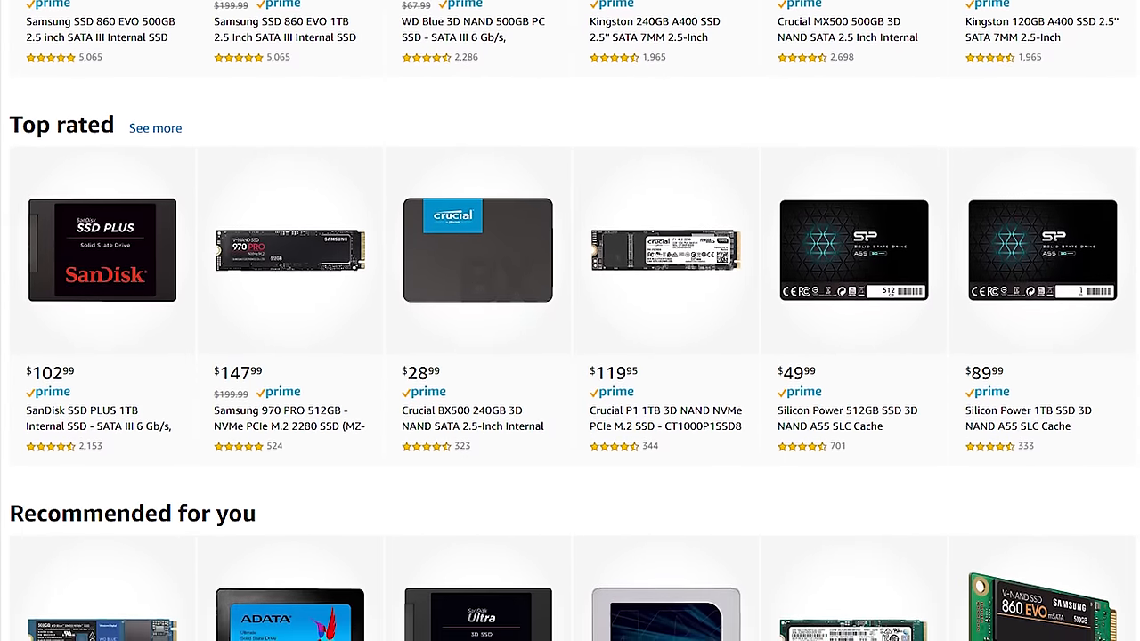
scroll(down, 3)
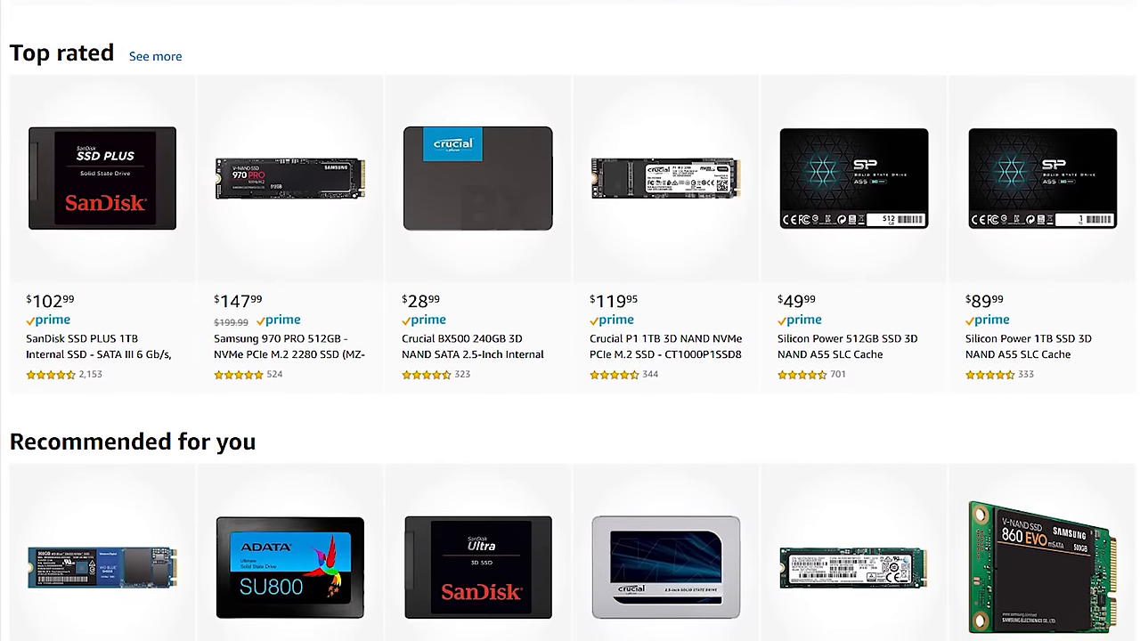
scroll(up, 3)
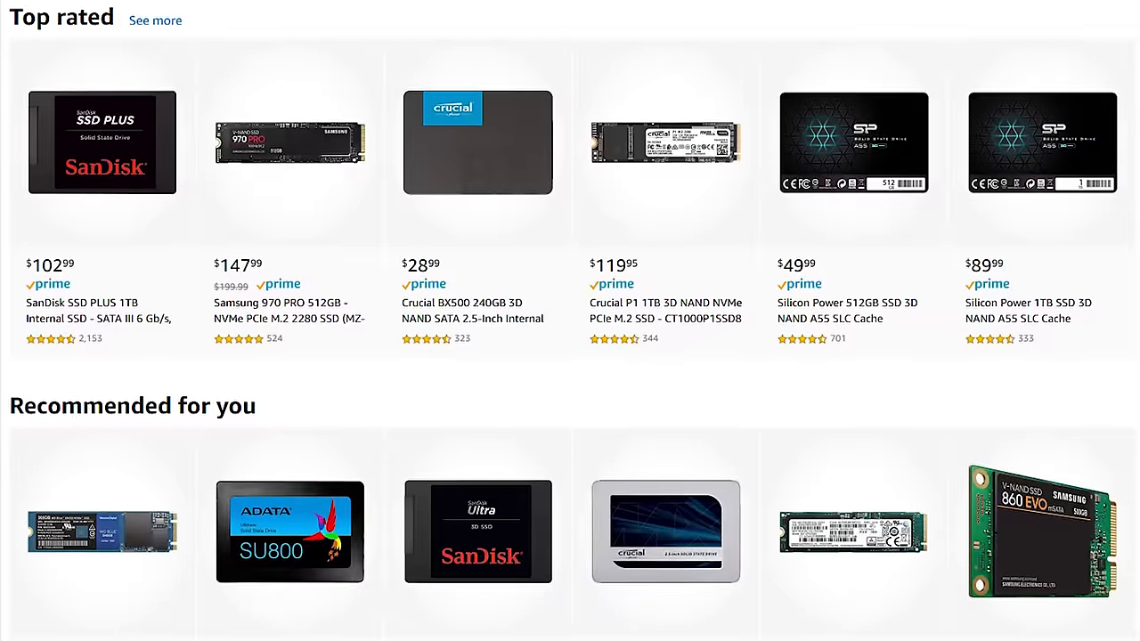
scroll(down, 3)
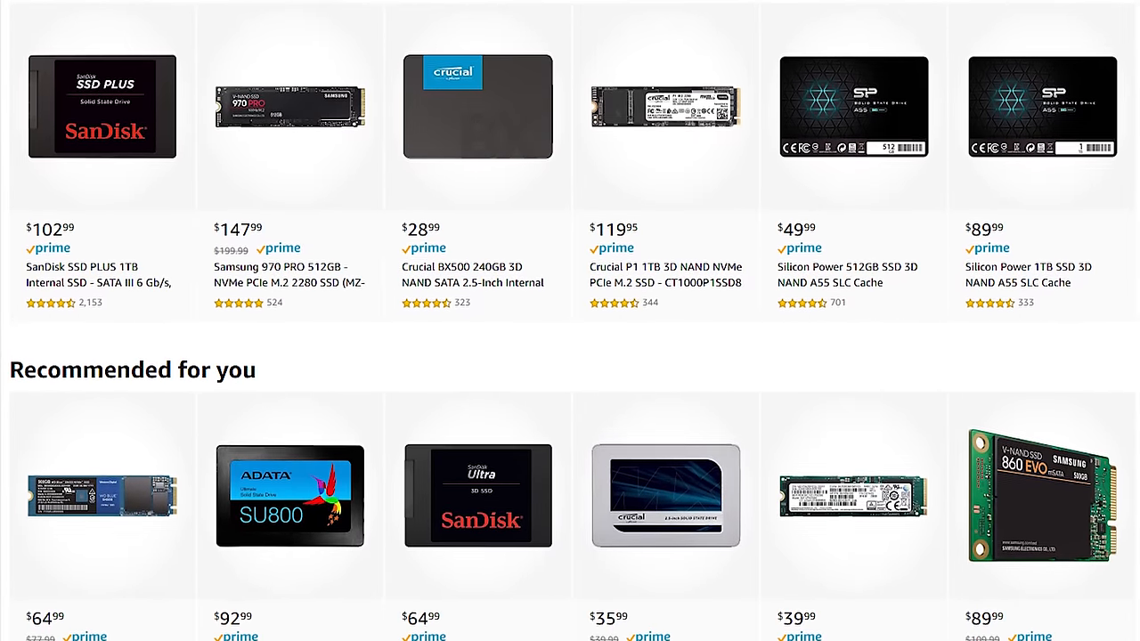
scroll(down, 3)
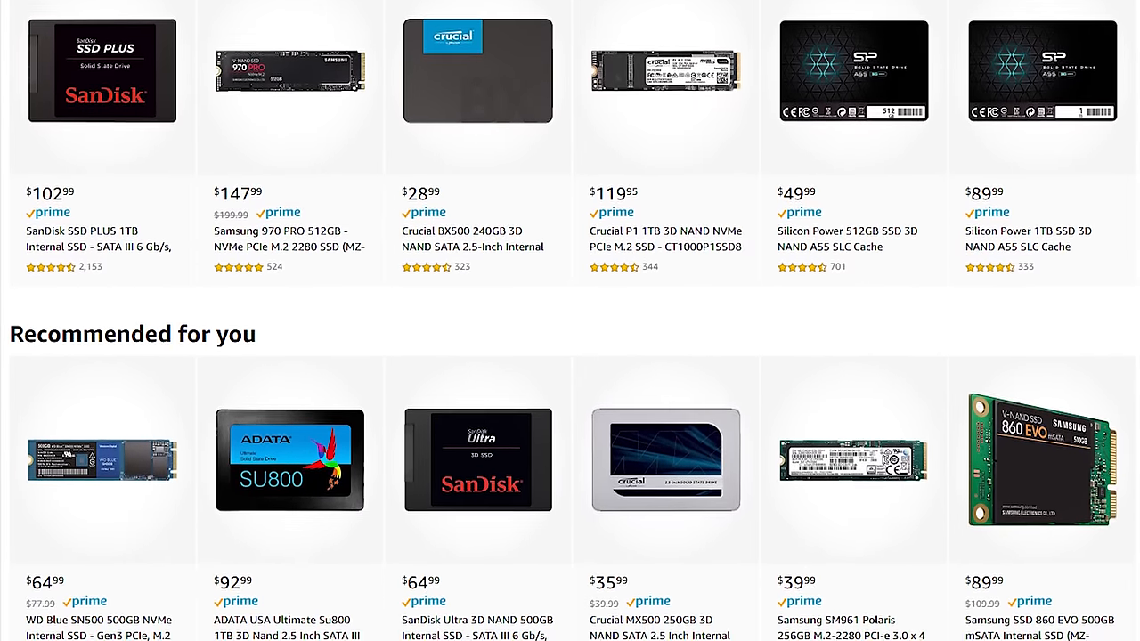
scroll(down, 3)
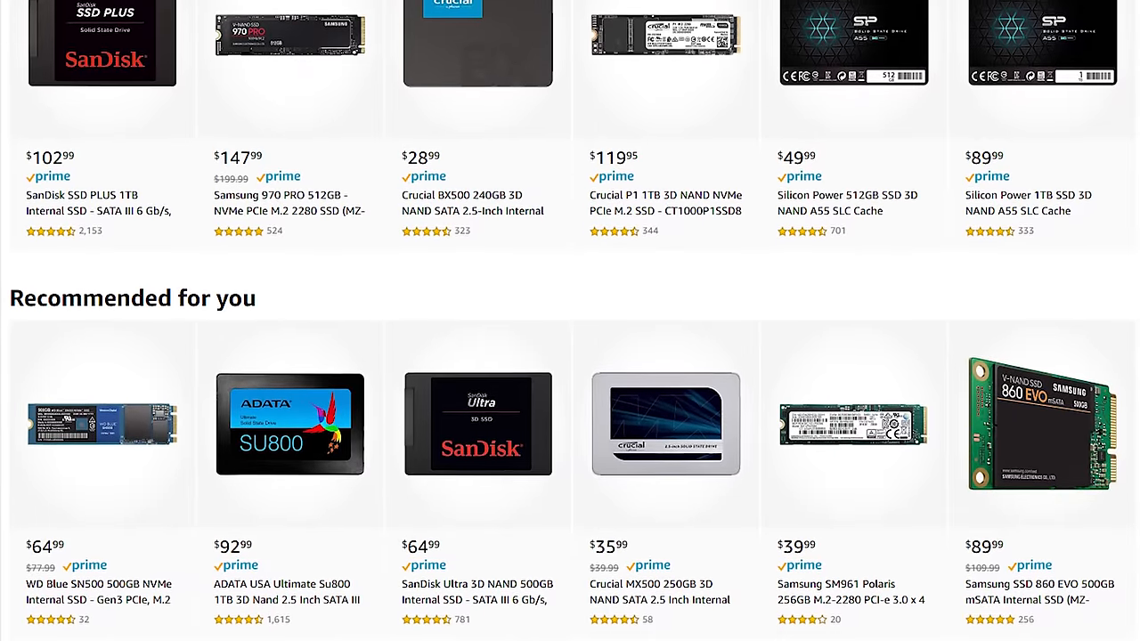